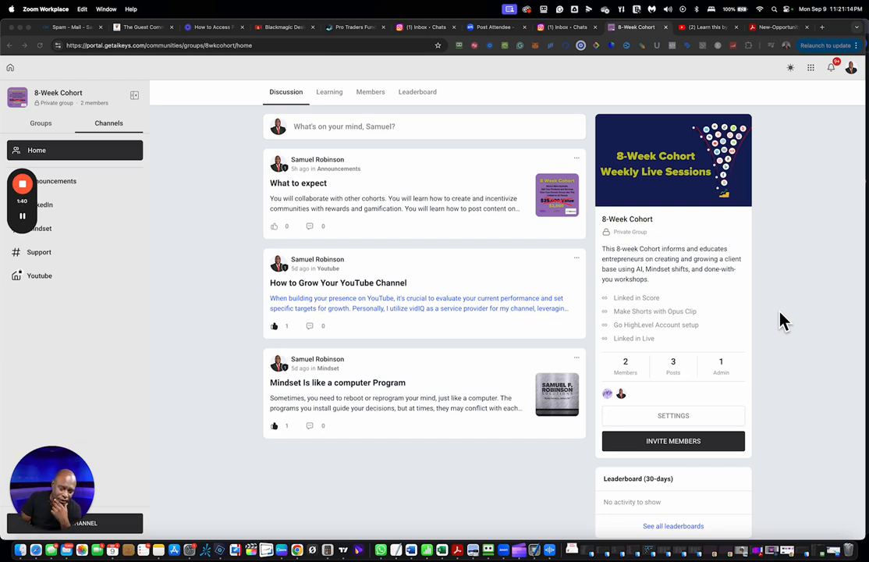
pyautogui.moveTo(262, 179)
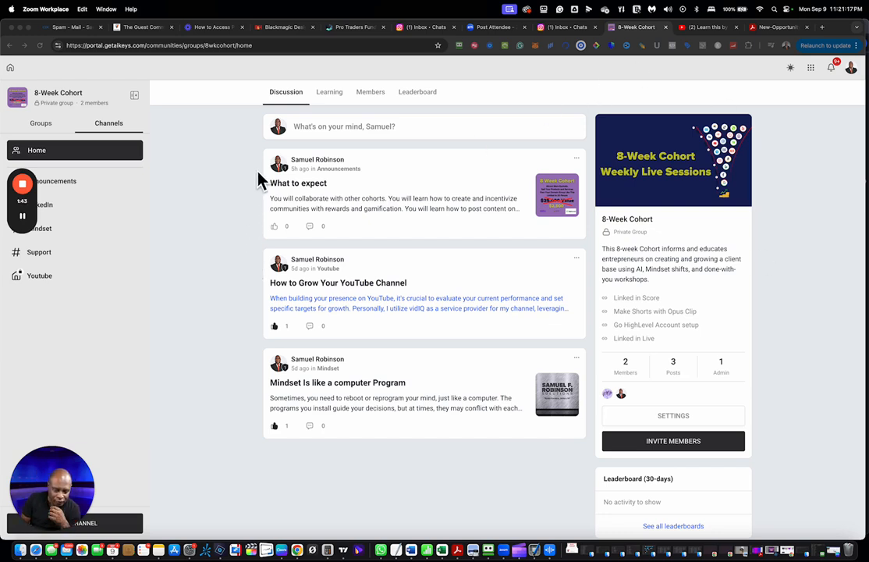
pyautogui.moveTo(63, 121)
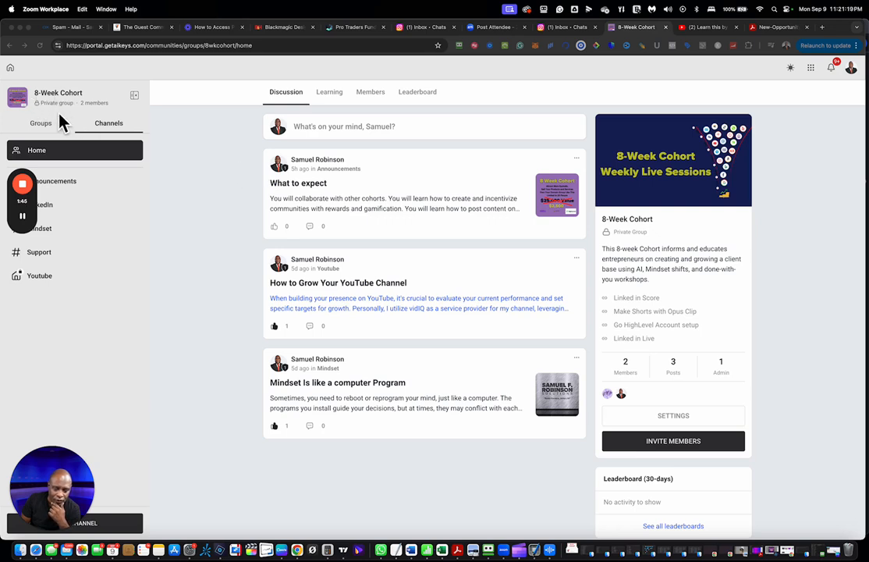
pyautogui.moveTo(351, 251)
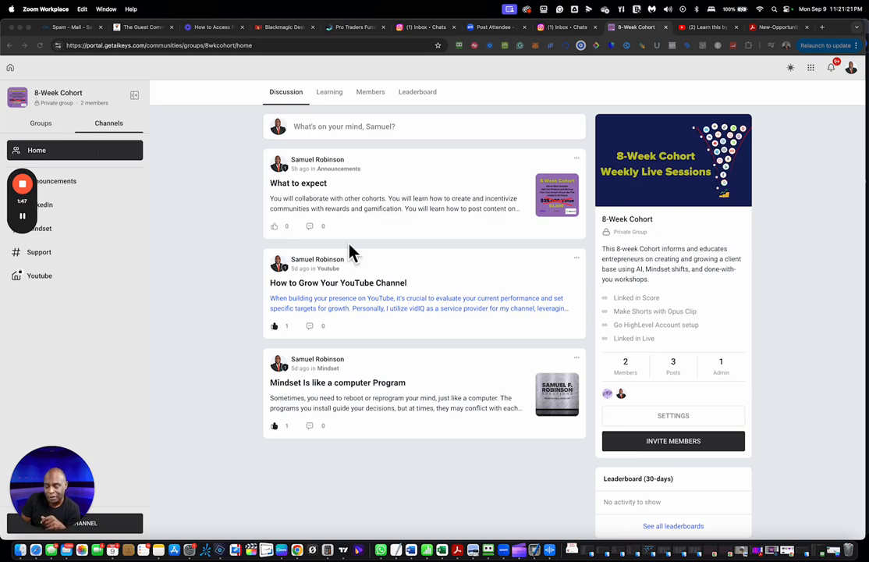
pyautogui.moveTo(236, 259)
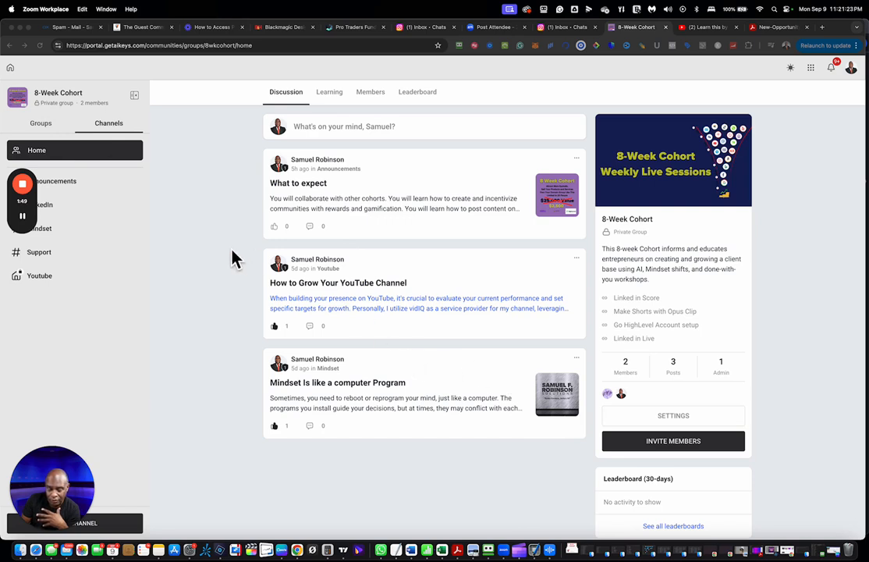
pyautogui.moveTo(230, 121)
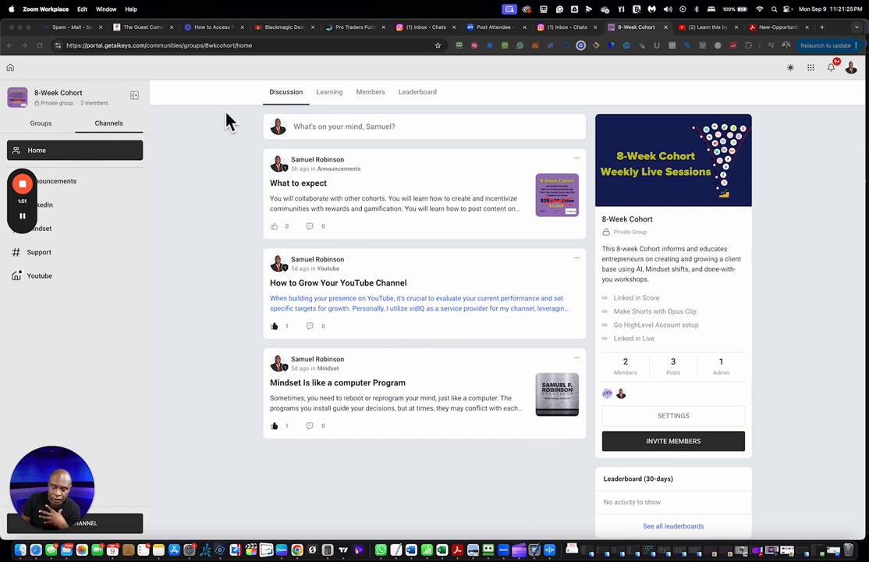
pyautogui.moveTo(288, 105)
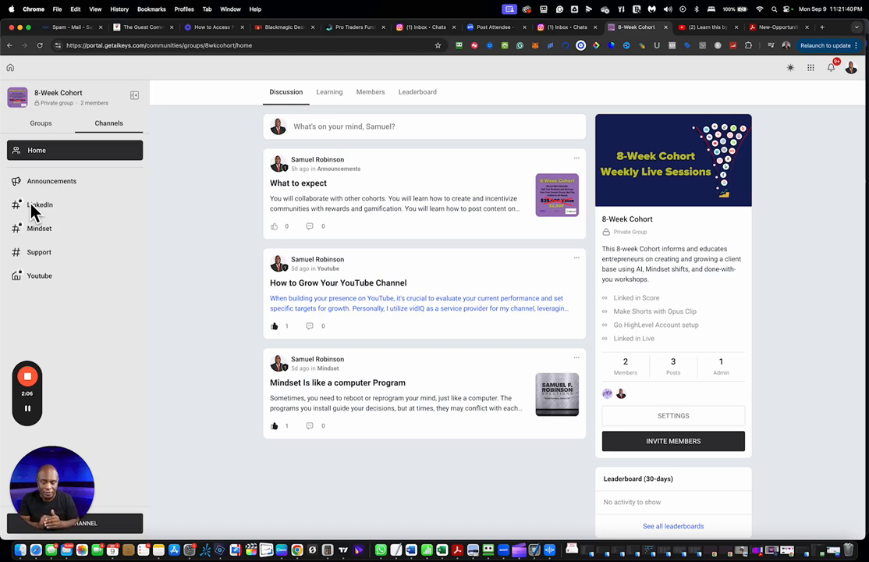
# Open the Announcements channel, then show the Groups list with 8-Week Cohort, AI Titans, and others
pyautogui.click(51, 180)
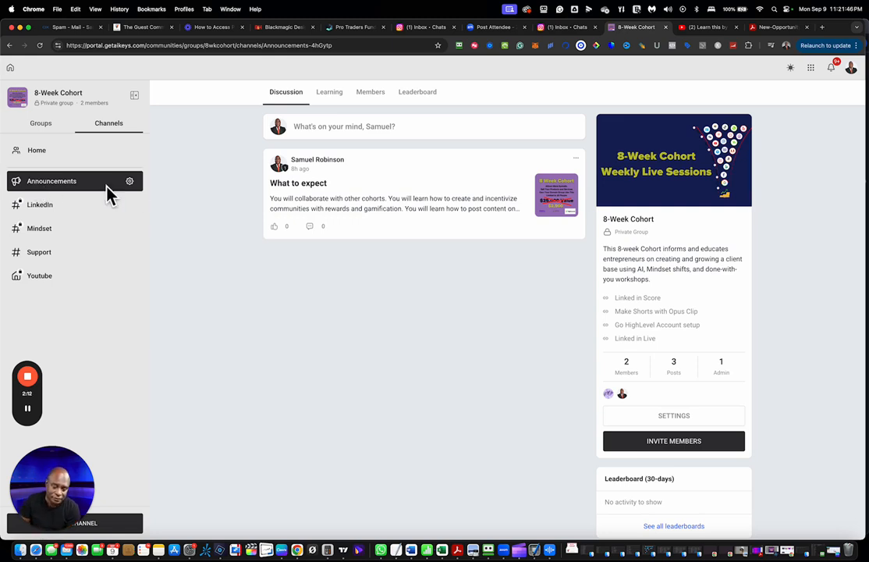
pyautogui.click(40, 123)
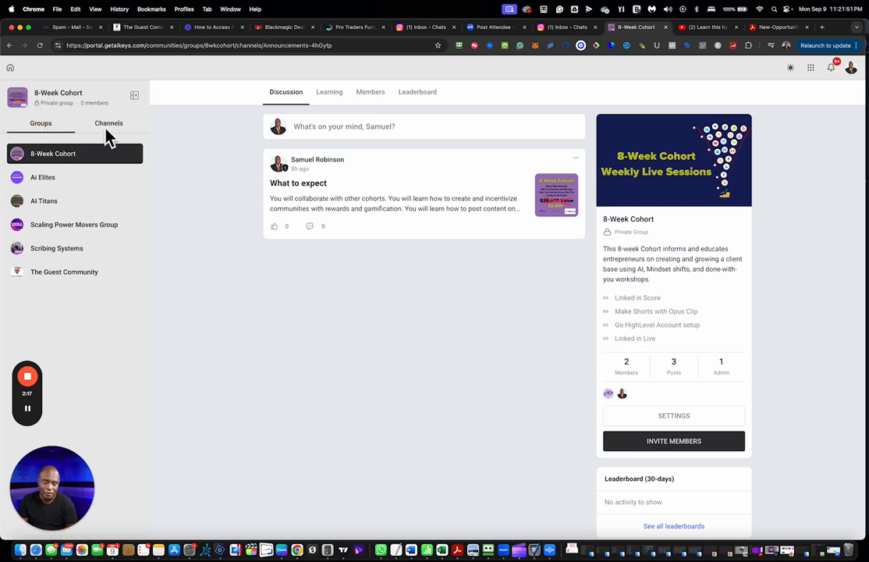
pyautogui.click(108, 123)
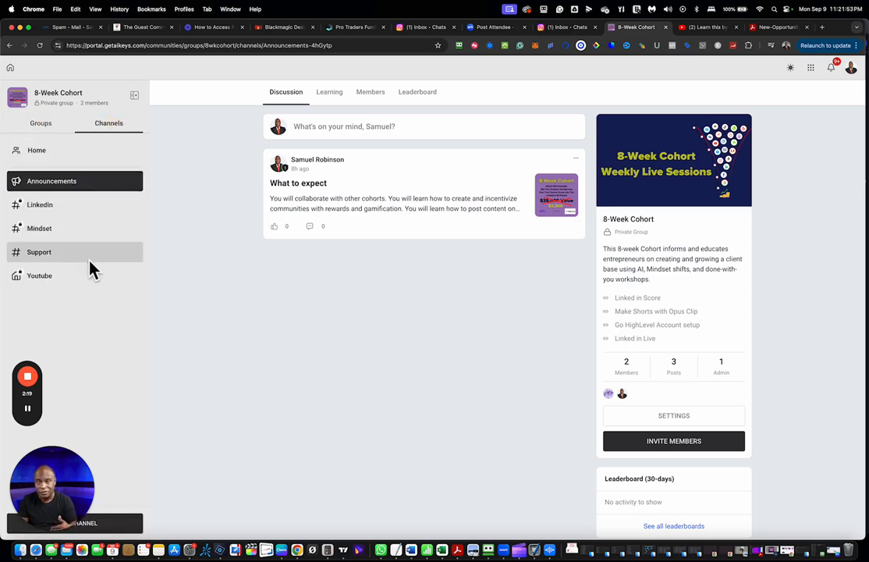
pyautogui.moveTo(39, 228)
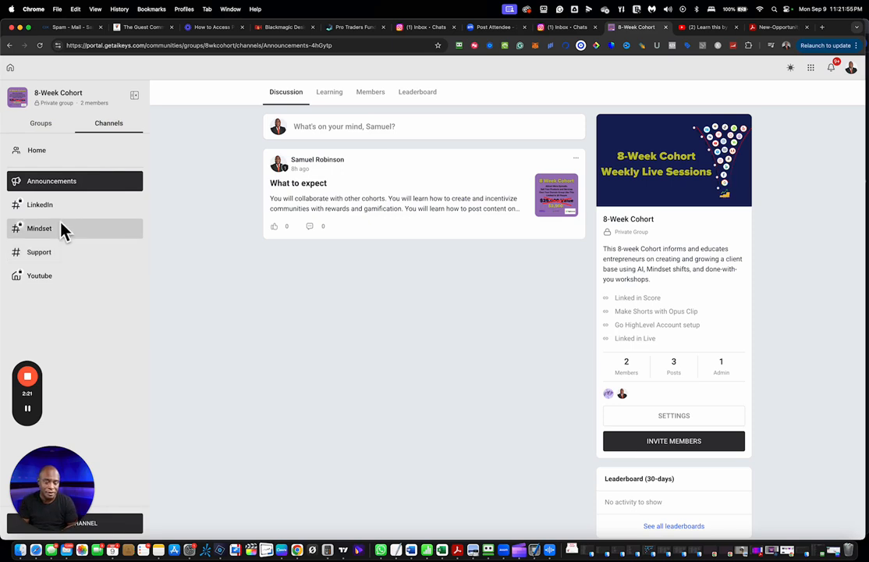
pyautogui.click(41, 122)
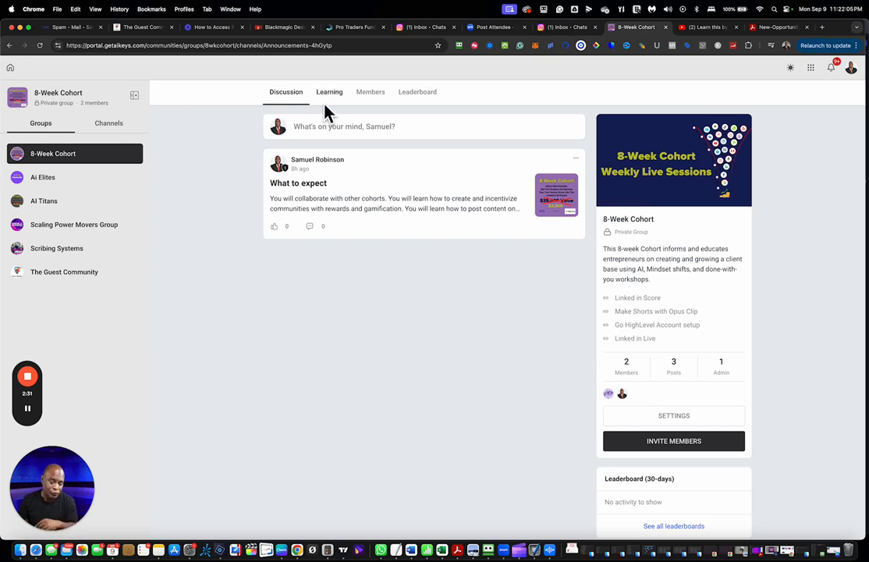
# Open an empty Add Course form from the 8-Week Cohort Learning page
pyautogui.click(330, 91)
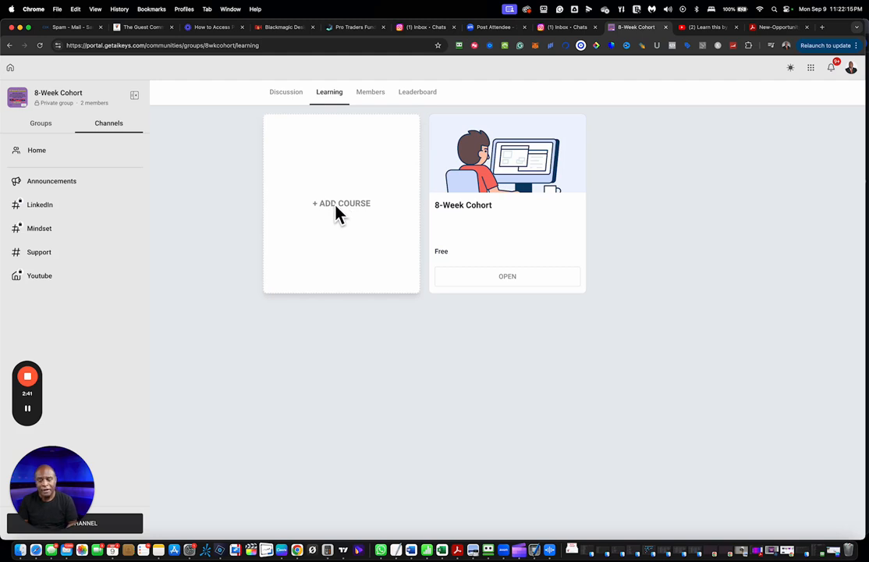
pyautogui.click(341, 203)
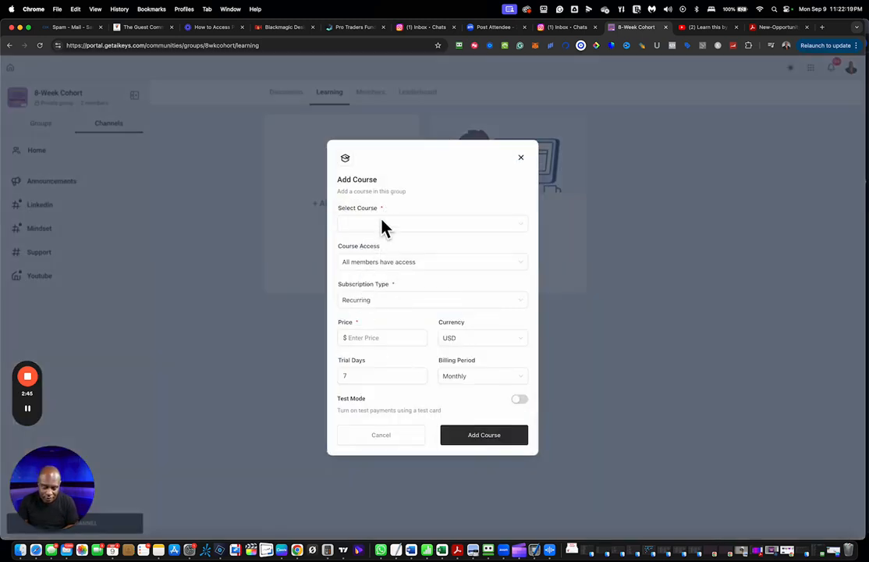
# Select '7 Steps to Launch a Viral TikTok Challange' in the Select Course dropdown
pyautogui.click(432, 223)
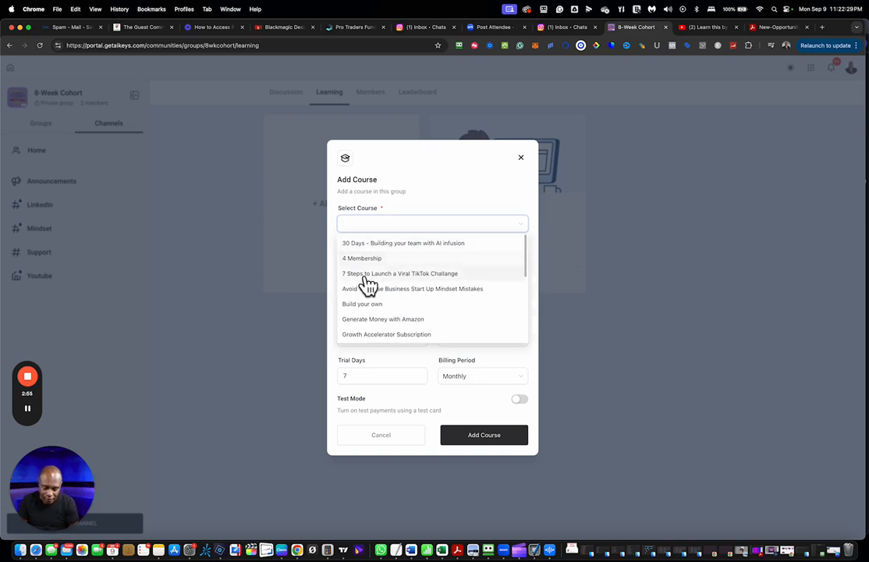
pyautogui.moveTo(349, 271)
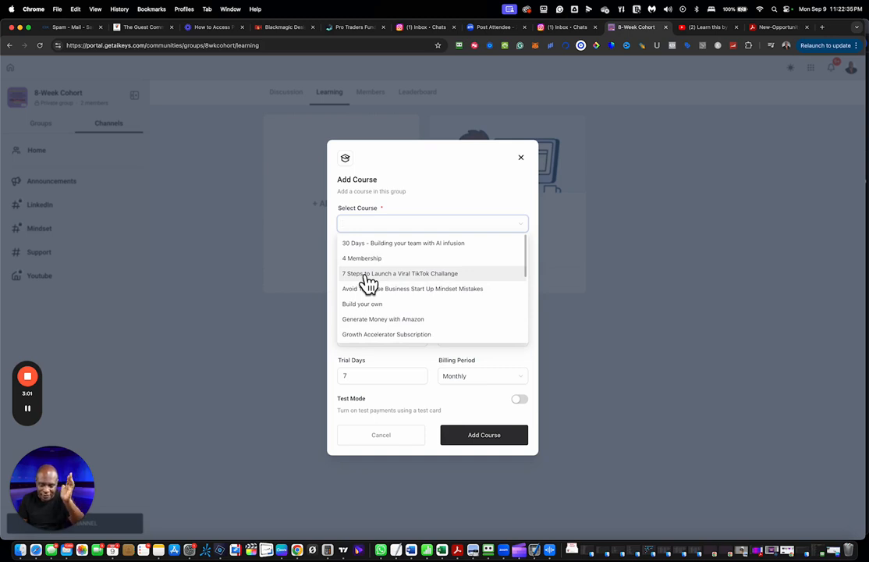
pyautogui.click(401, 273)
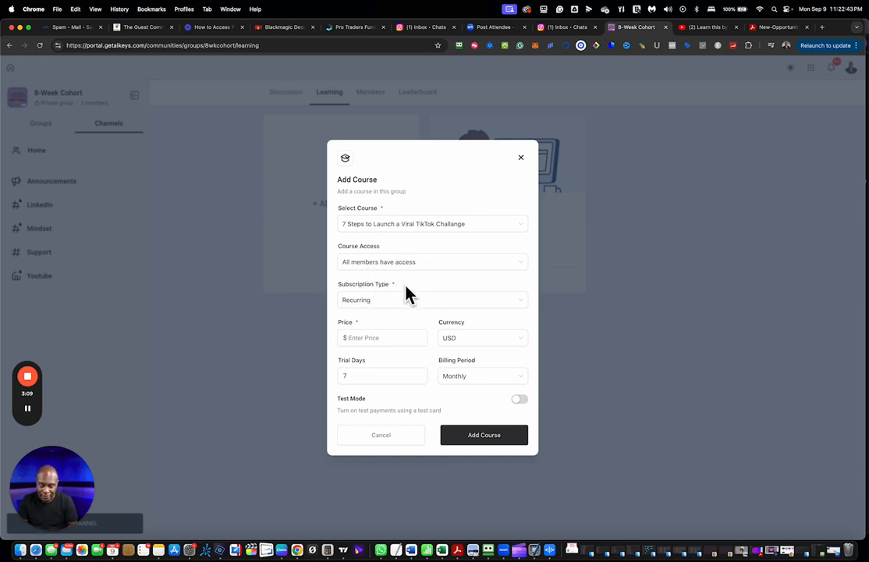
# Explore the recurring subscription option, checking billing periods and keeping USD as currency
pyautogui.click(432, 300)
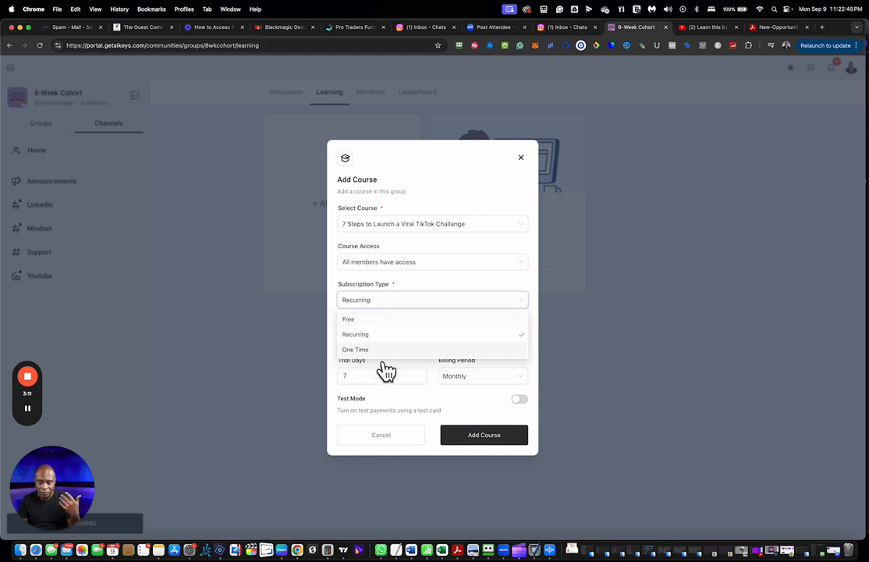
pyautogui.moveTo(385, 363)
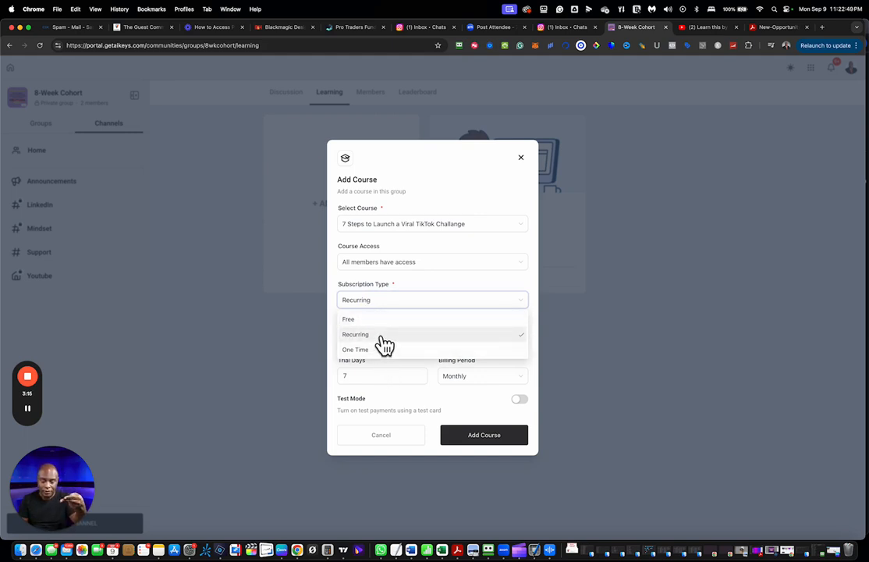
pyautogui.moveTo(387, 323)
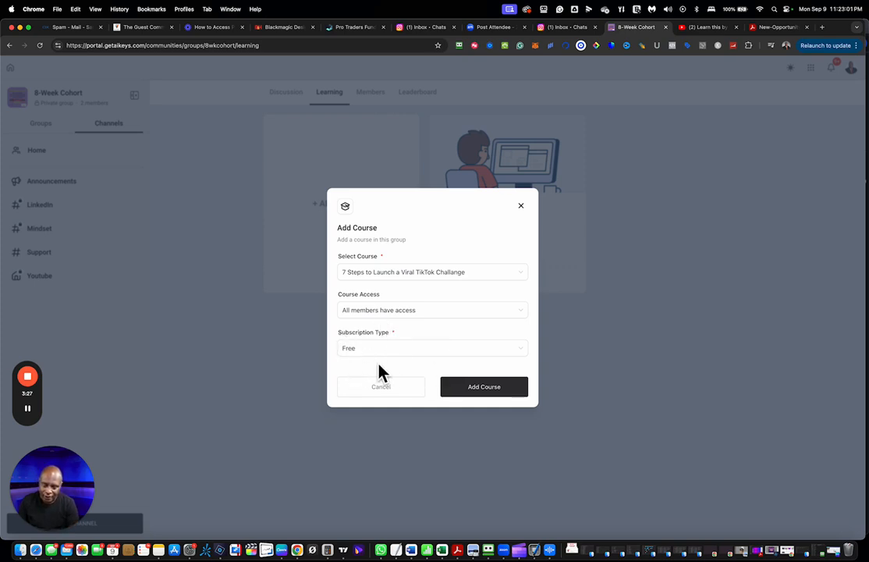
pyautogui.moveTo(405, 361)
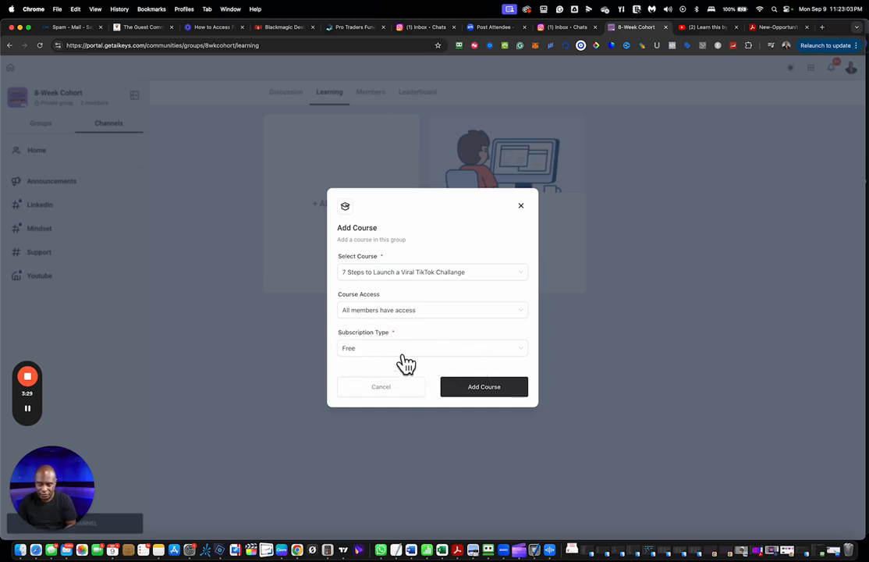
pyautogui.click(431, 347)
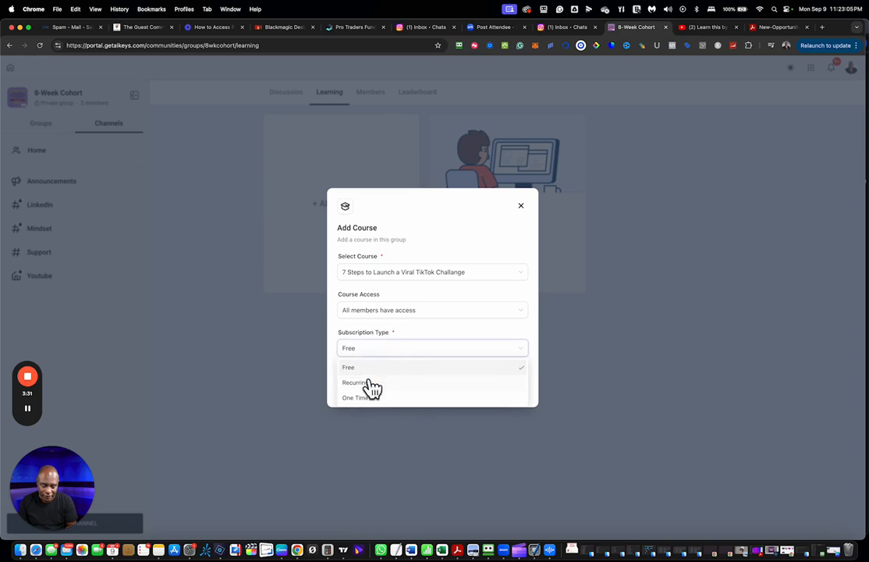
pyautogui.click(354, 382)
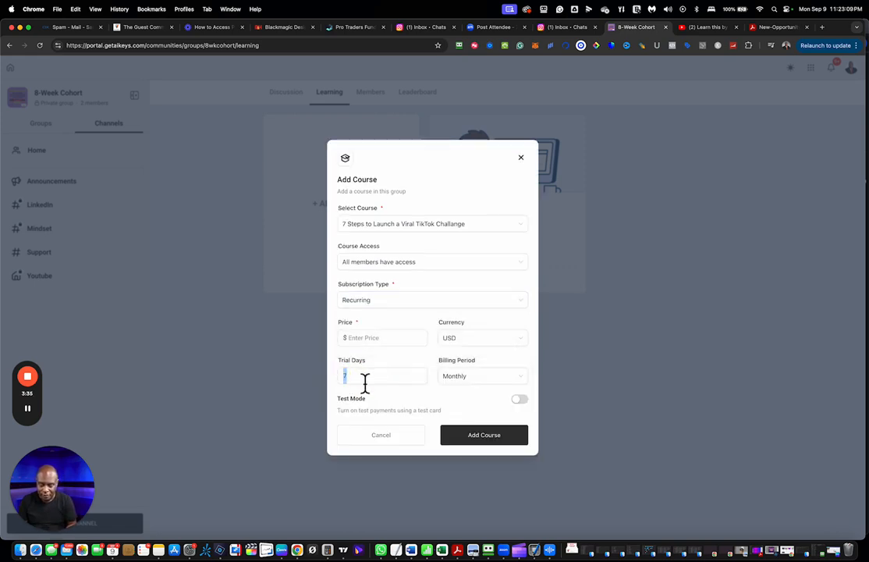
pyautogui.click(482, 376)
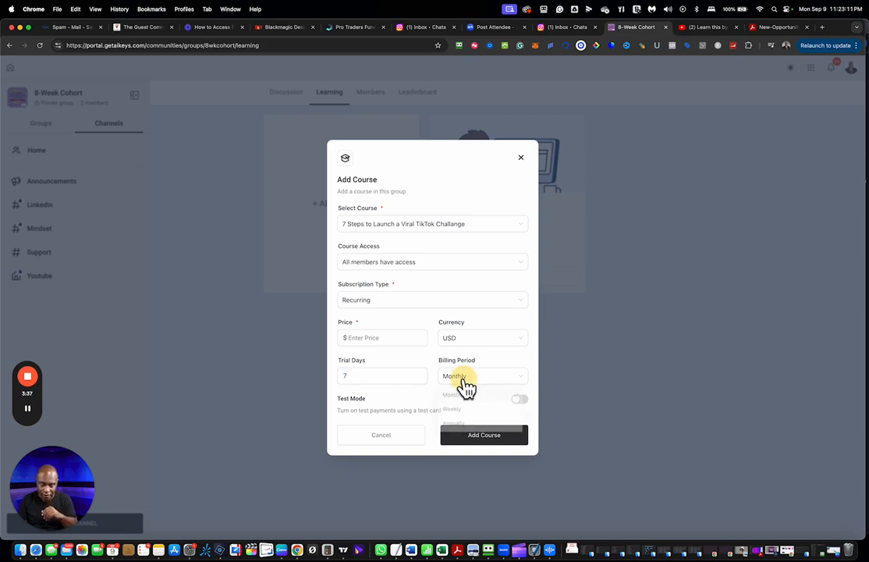
pyautogui.click(482, 375)
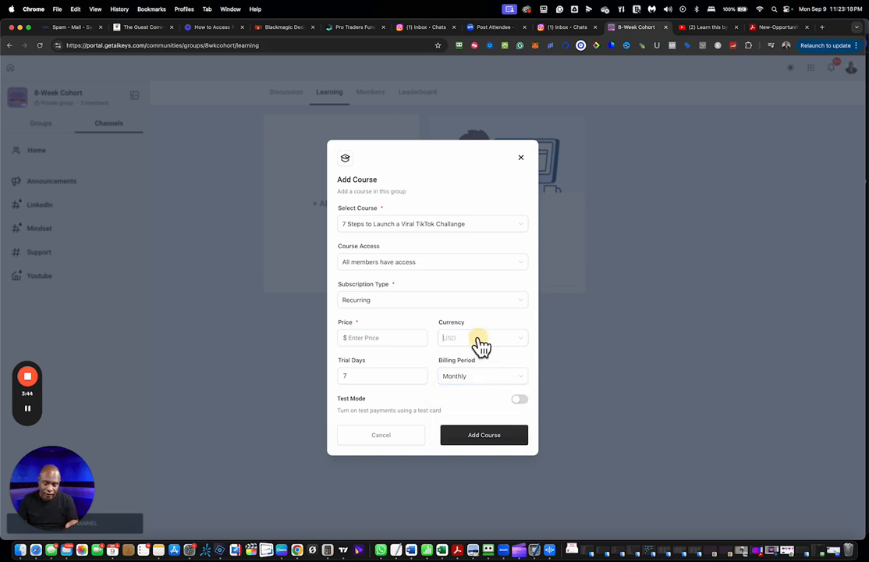
pyautogui.click(481, 337)
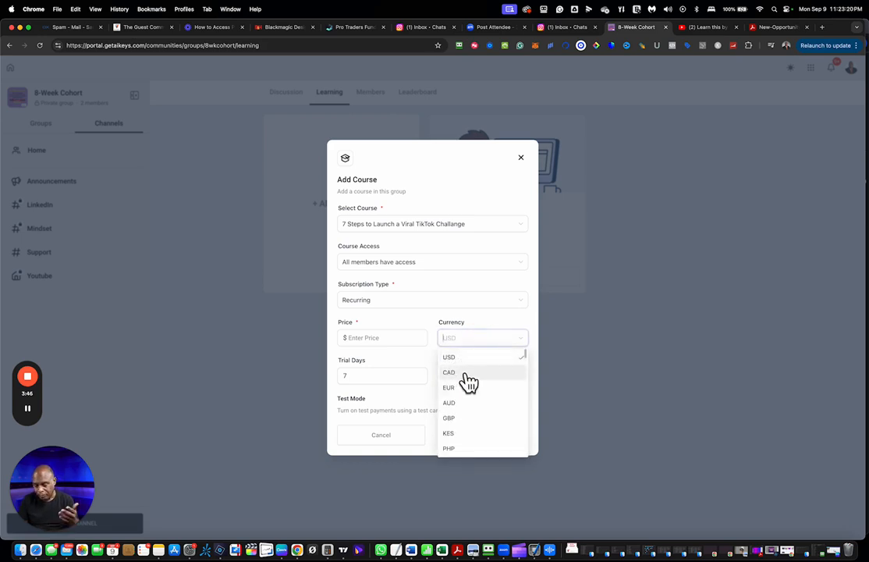
pyautogui.moveTo(476, 394)
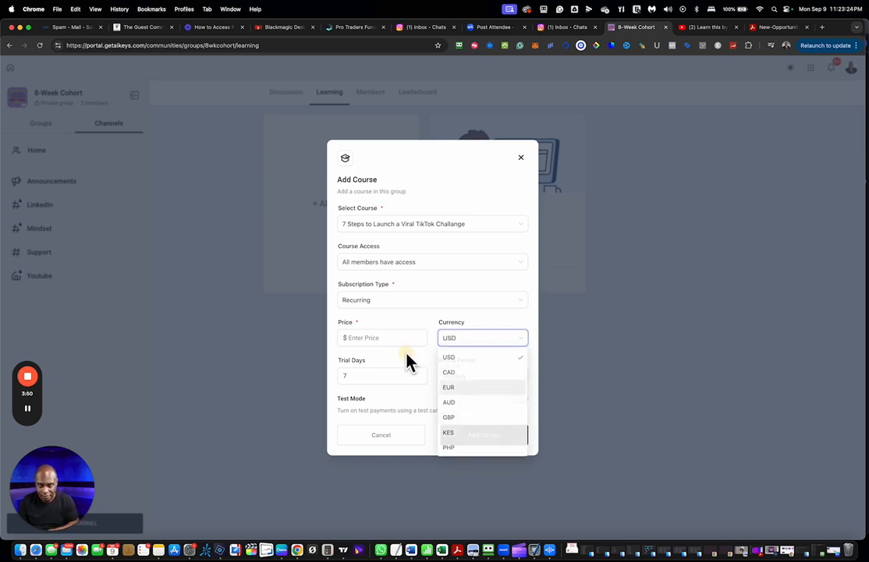
pyautogui.click(449, 357)
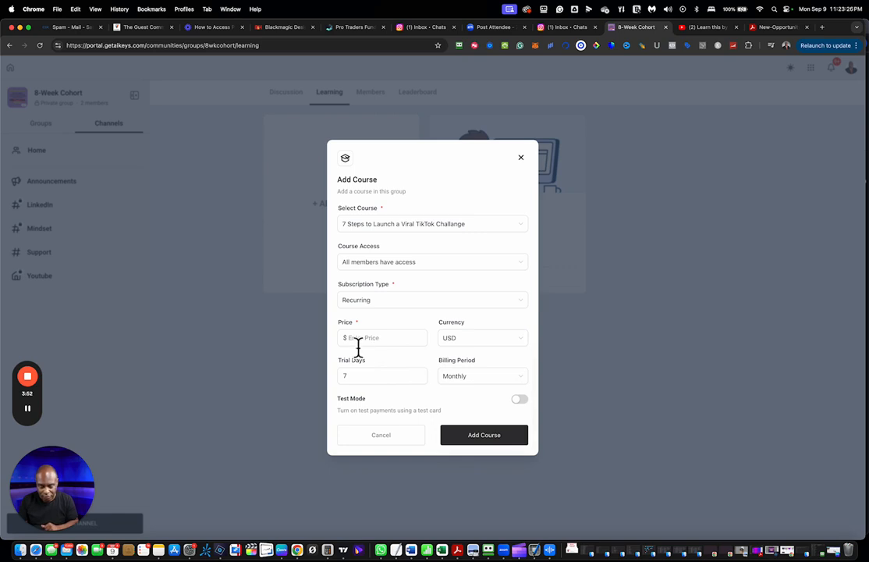
pyautogui.moveTo(452, 410)
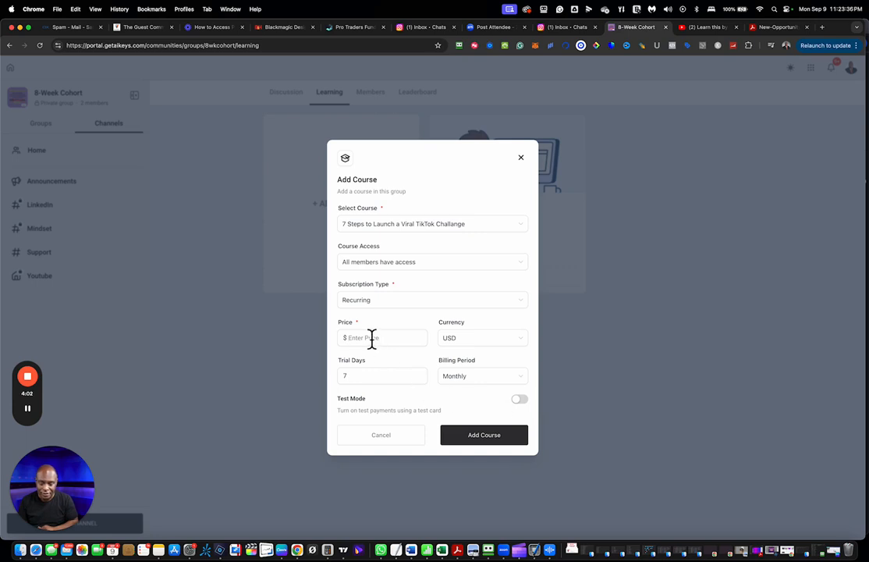
# Try the one-time purchase type, then set the subscription type to Free
pyautogui.click(433, 300)
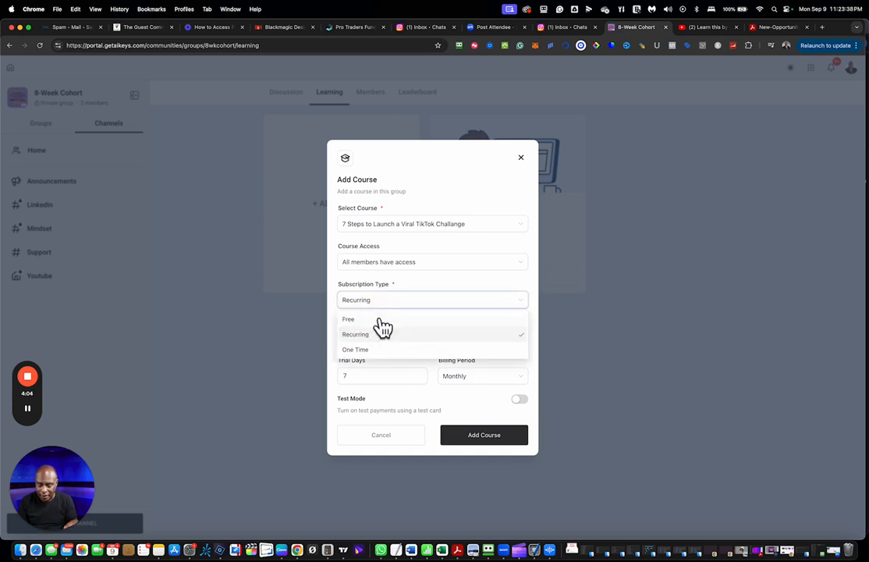
pyautogui.click(355, 350)
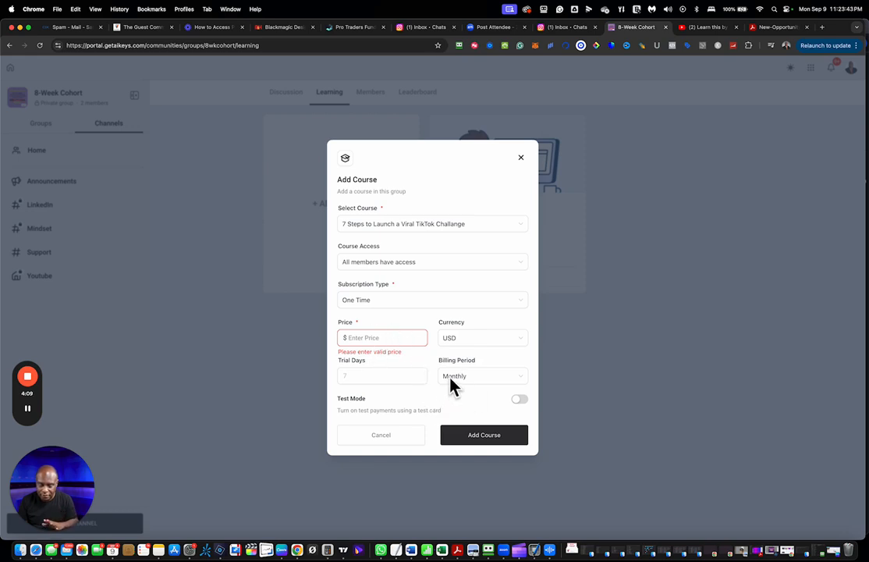
pyautogui.moveTo(381, 358)
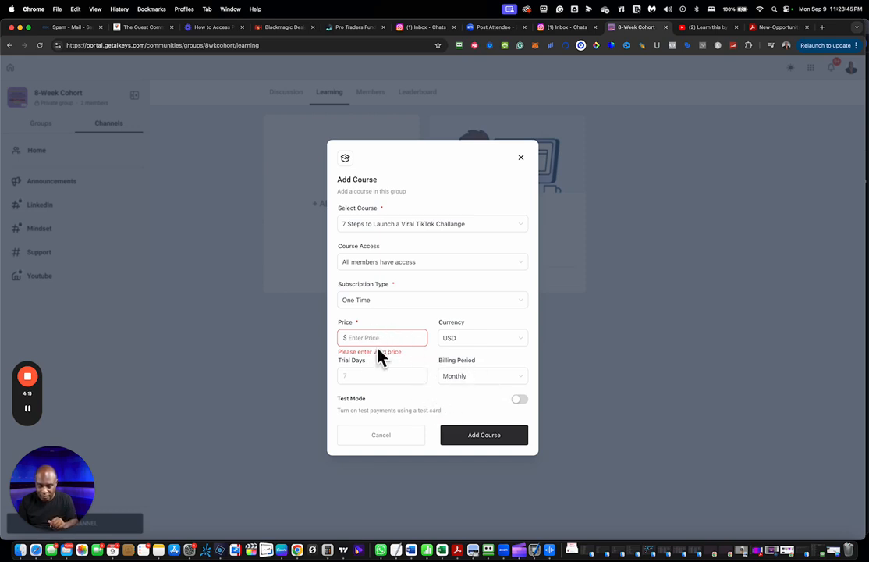
pyautogui.click(432, 300)
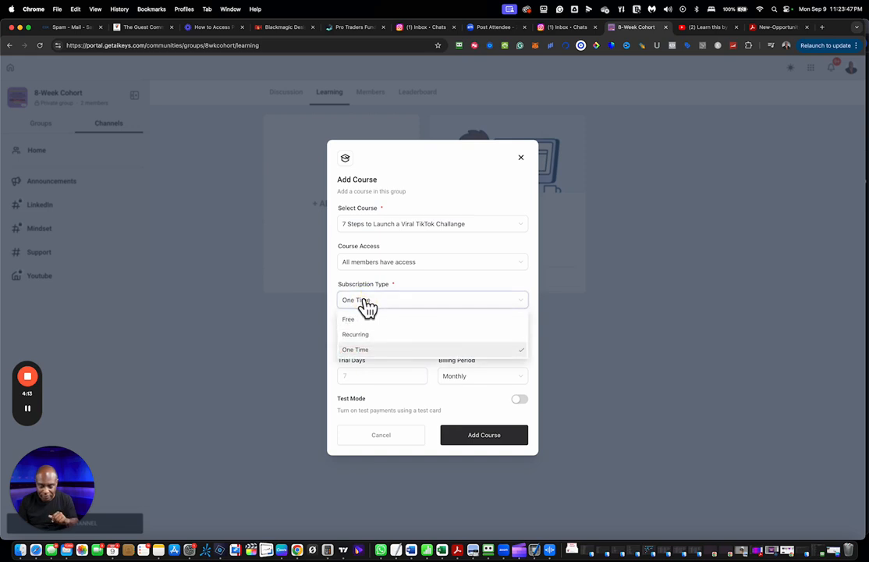
pyautogui.moveTo(359, 320)
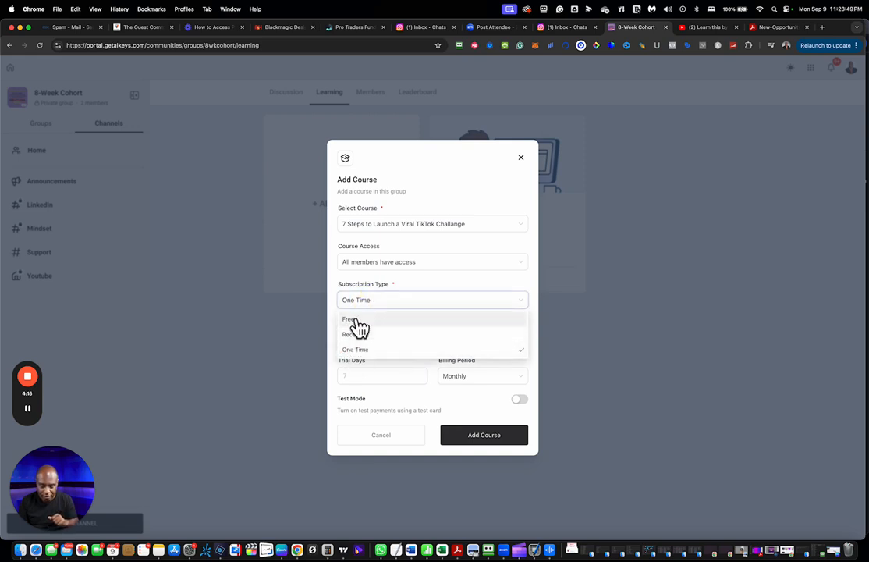
pyautogui.click(349, 319)
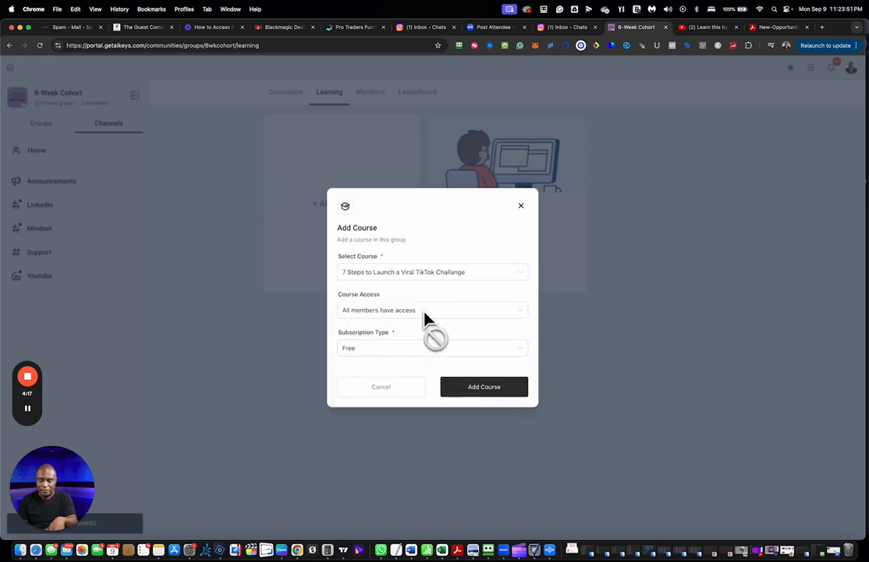
pyautogui.moveTo(439, 413)
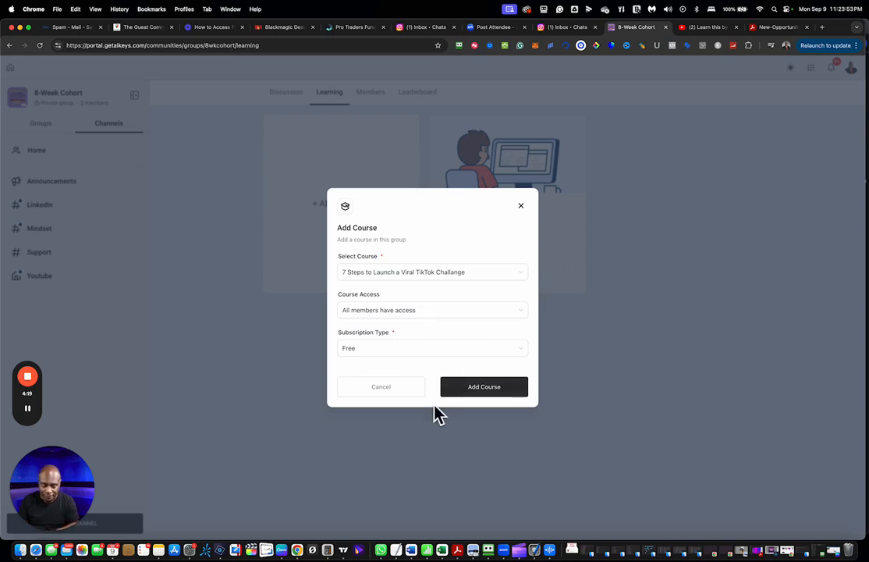
pyautogui.moveTo(404, 383)
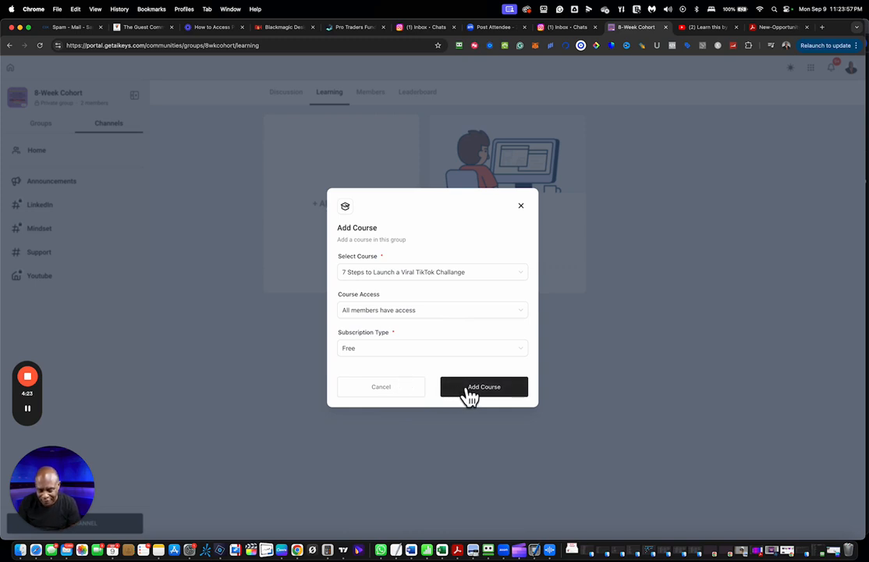
# Save the free TikTok challenge course to the group's learning area, then view members
pyautogui.click(484, 386)
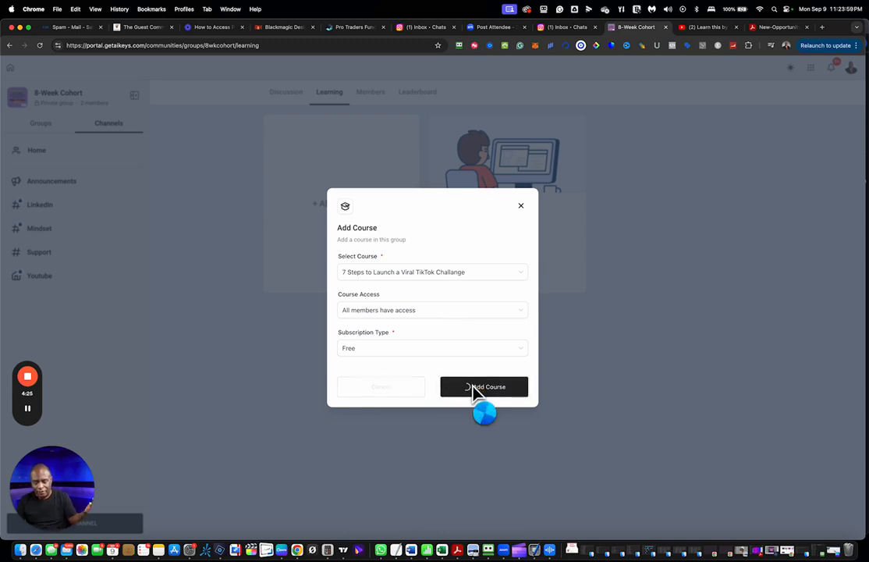
pyautogui.click(483, 386)
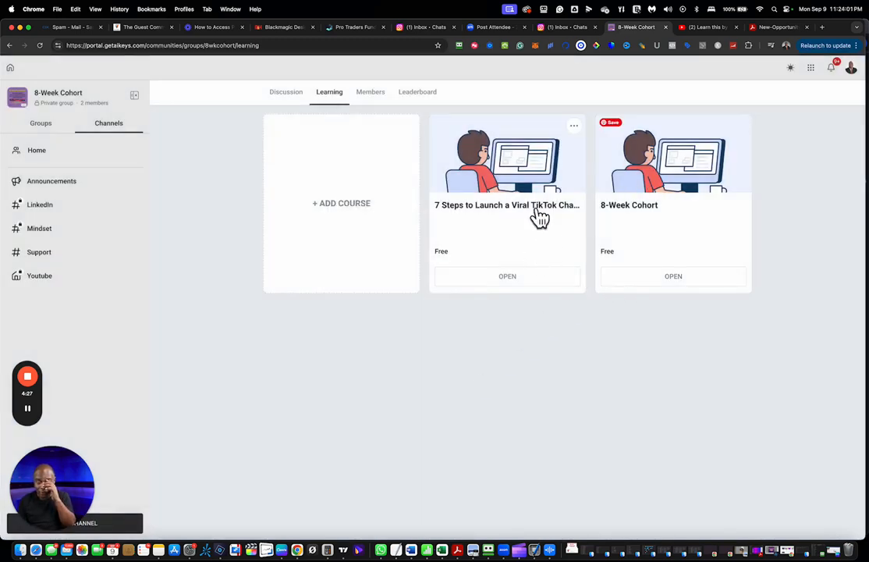
pyautogui.moveTo(614, 224)
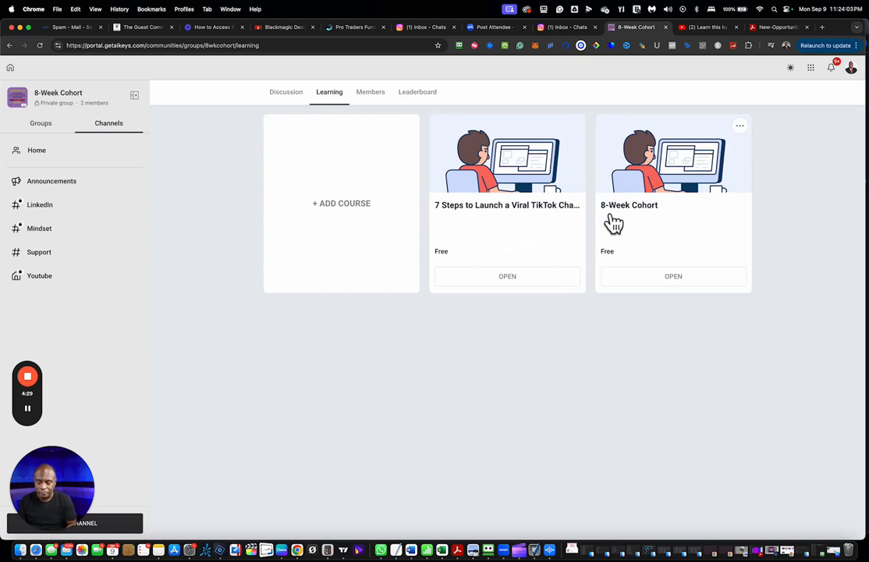
pyautogui.moveTo(380, 139)
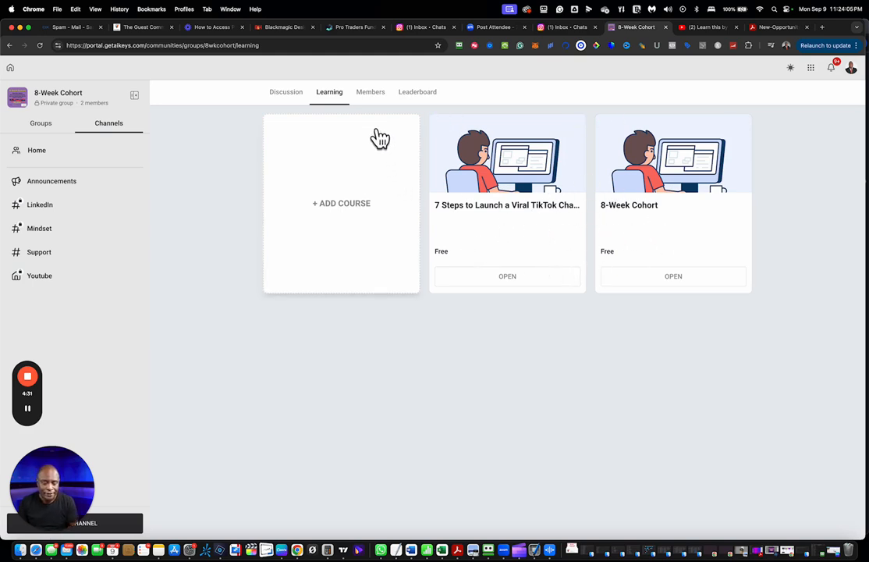
pyautogui.click(371, 92)
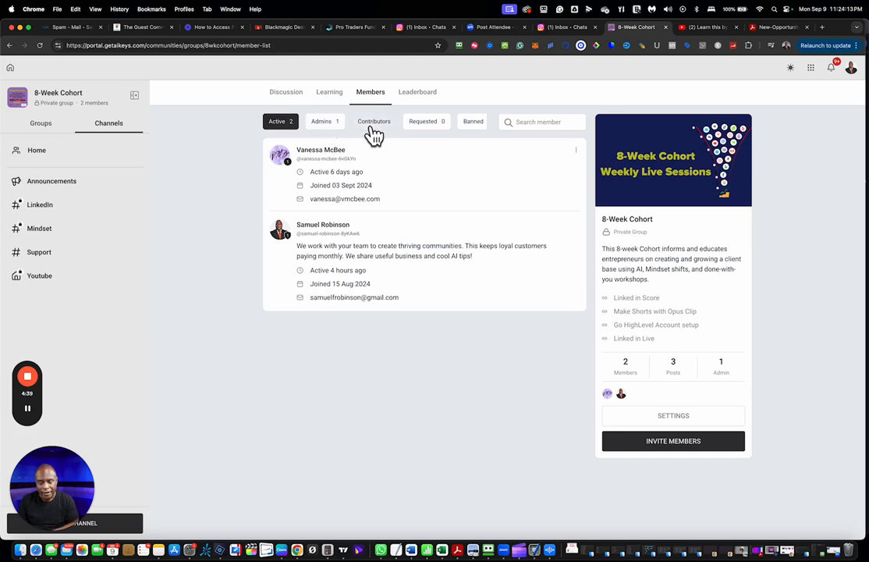
# Filter members by Contributors, Requested and Banned; requested and banned lists are empty
pyautogui.click(374, 121)
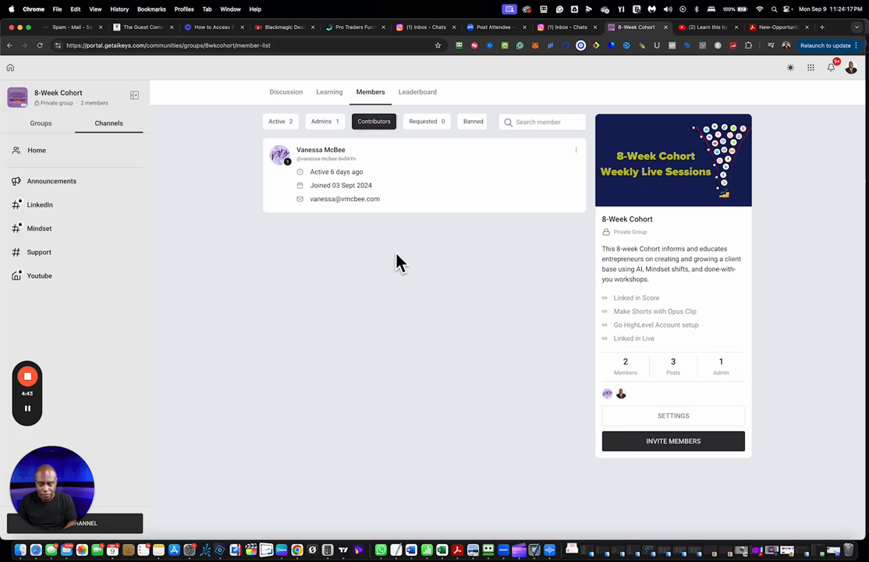
pyautogui.click(423, 121)
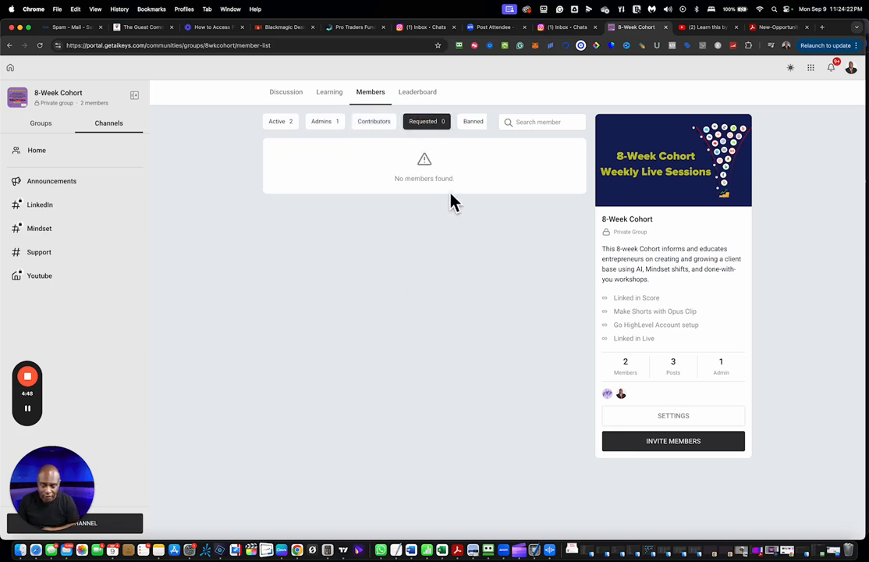
pyautogui.moveTo(437, 148)
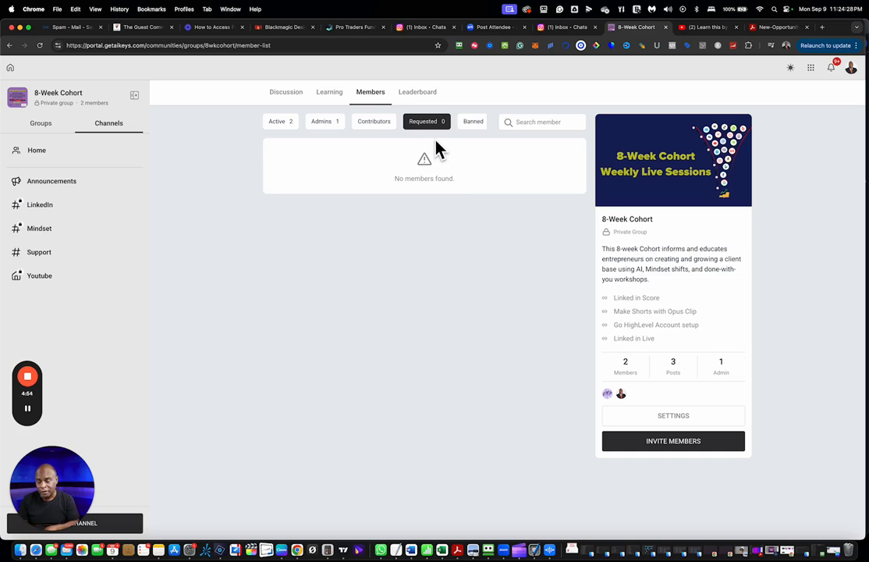
pyautogui.click(473, 121)
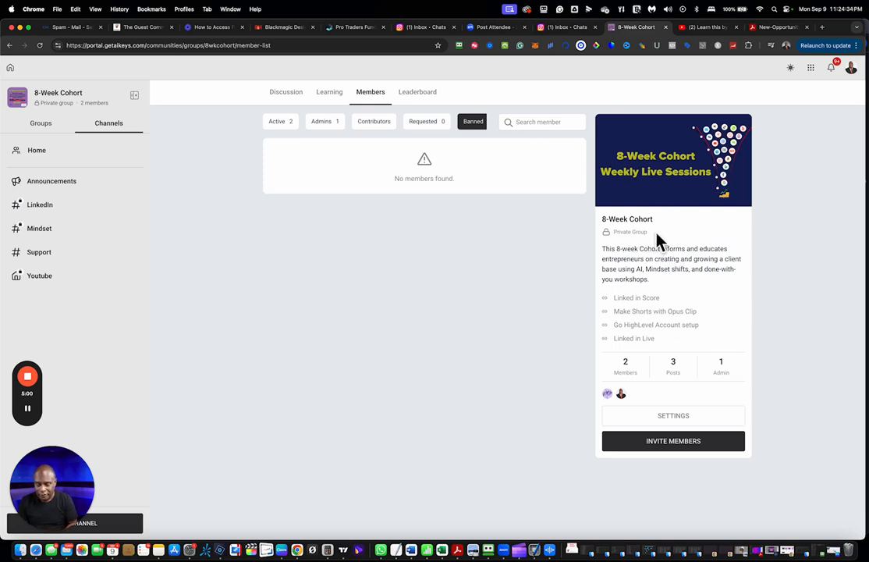
pyautogui.moveTo(664, 316)
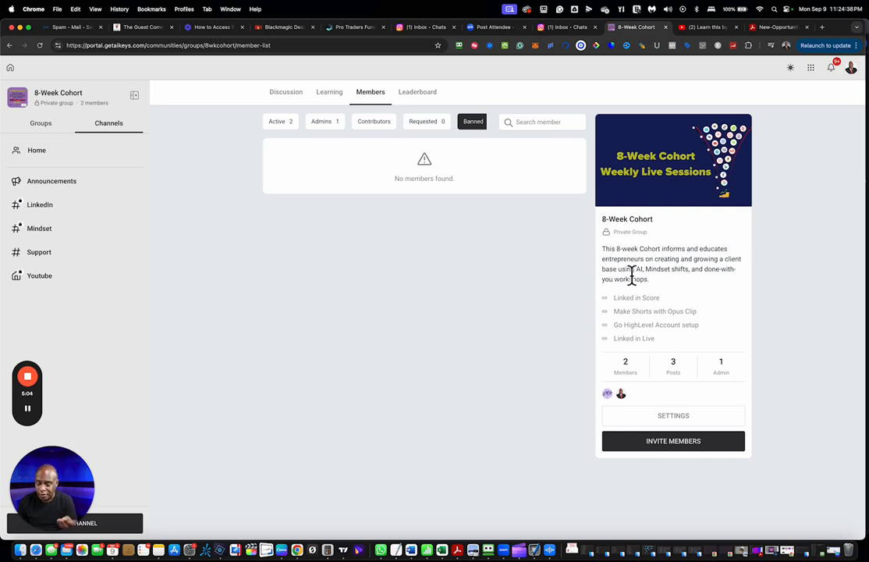
pyautogui.moveTo(662, 276)
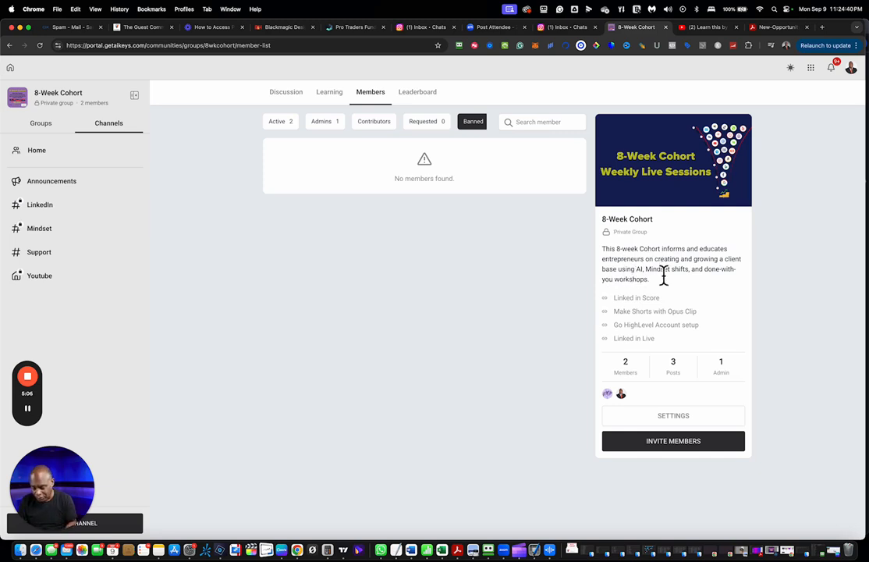
pyautogui.moveTo(640, 327)
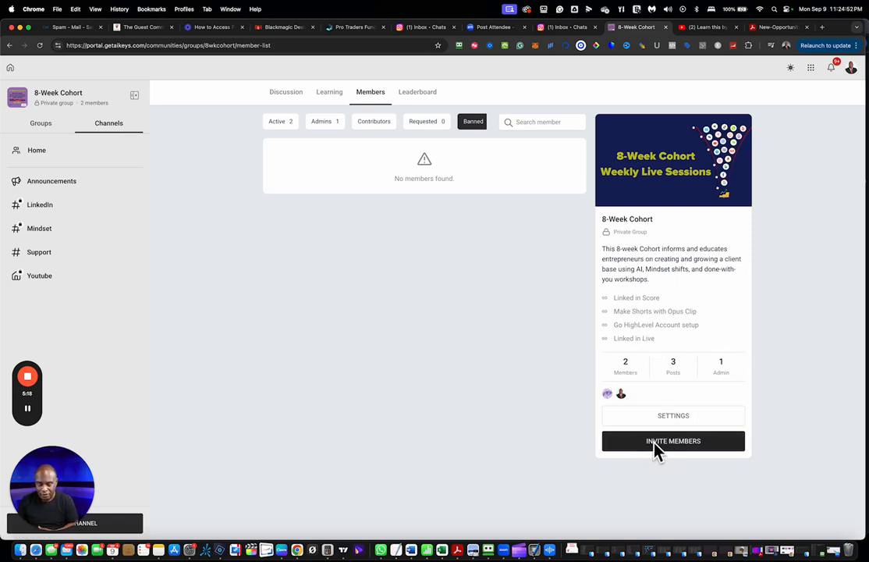
# Open and close the Invite Member form without inviting, then show the Leaderboard
pyautogui.click(673, 440)
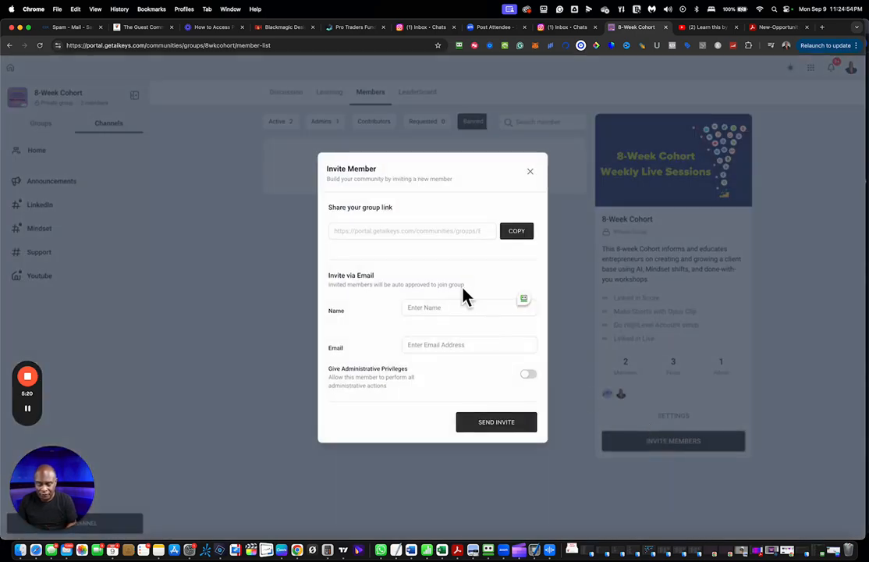
pyautogui.moveTo(484, 388)
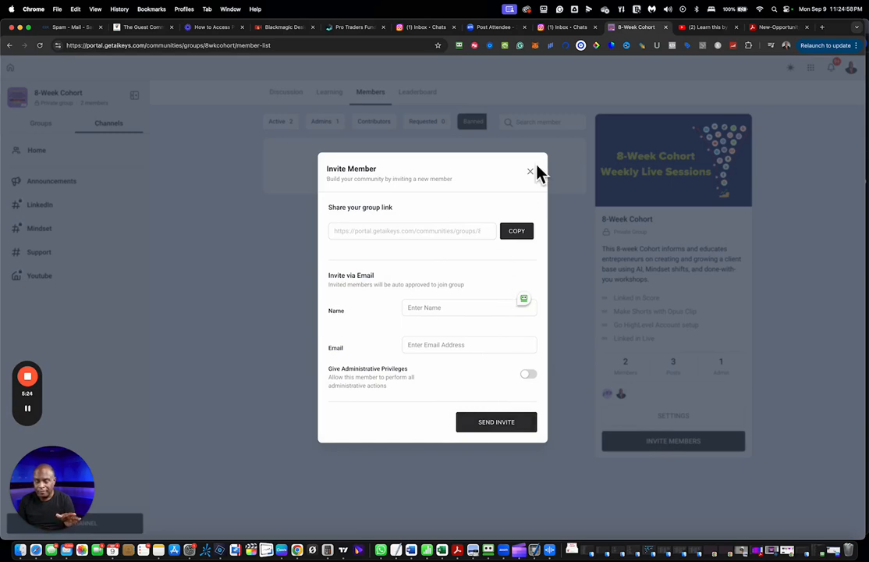
pyautogui.click(531, 170)
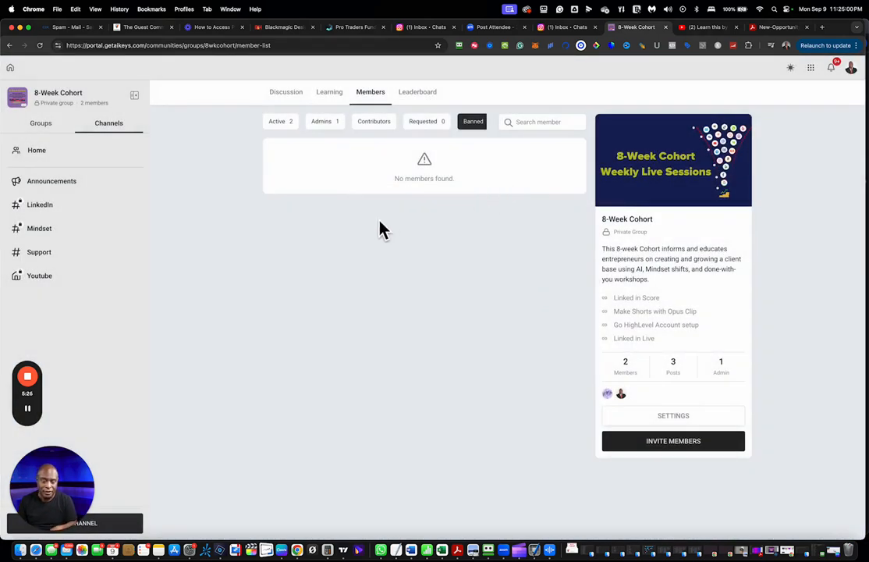
pyautogui.click(417, 91)
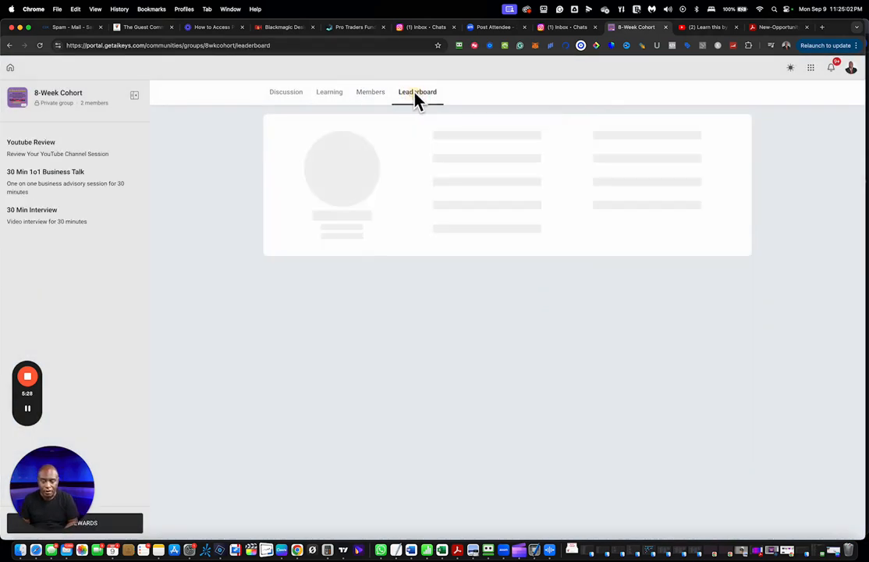
# Review the leaderboard levels, revisit Learning, and return to the Discussion feed
pyautogui.click(417, 92)
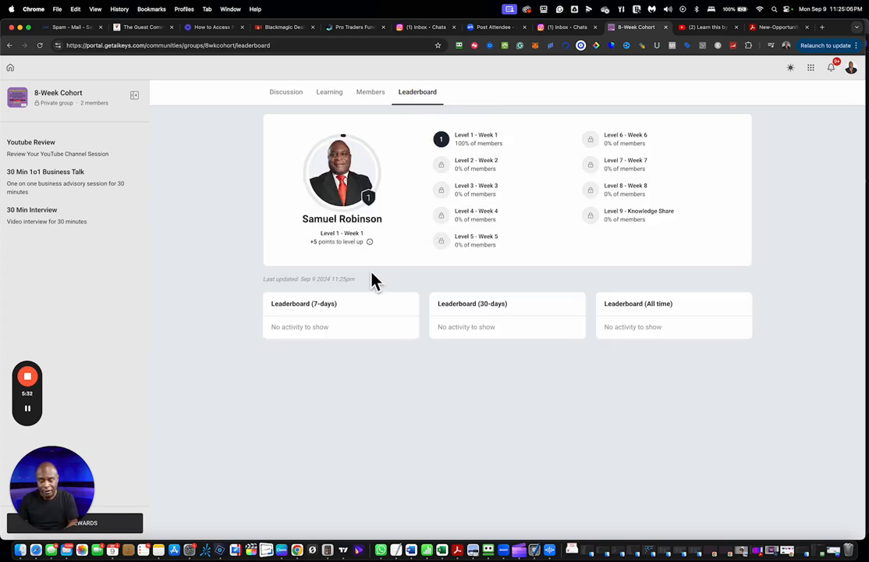
pyautogui.moveTo(464, 187)
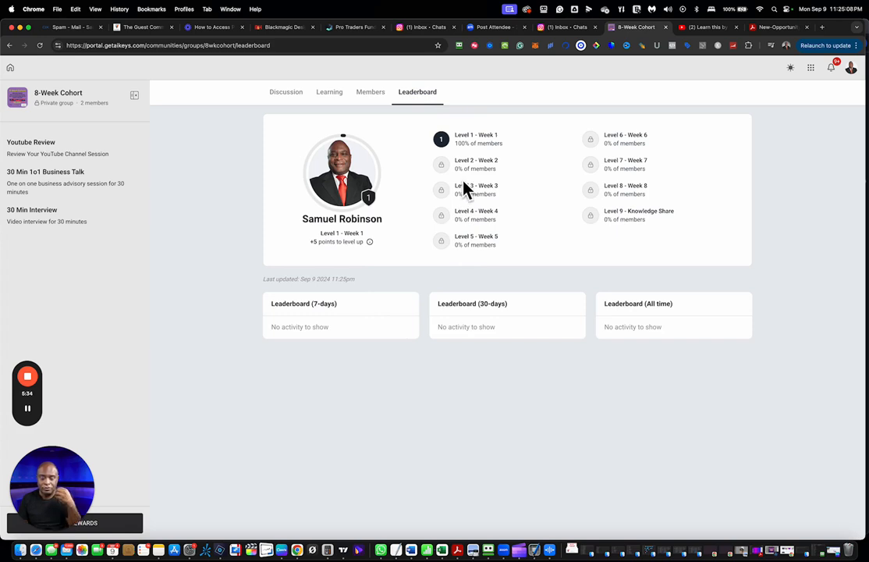
pyautogui.moveTo(458, 174)
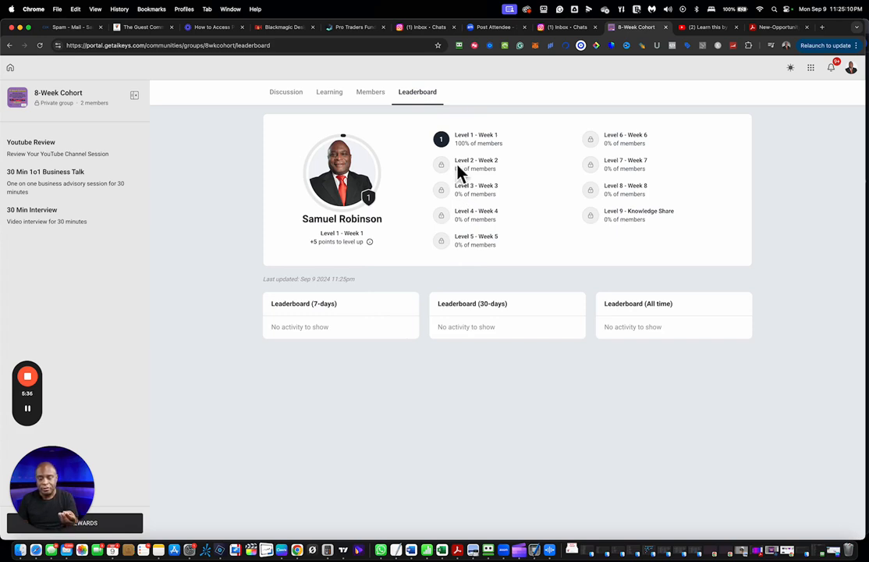
pyautogui.moveTo(439, 268)
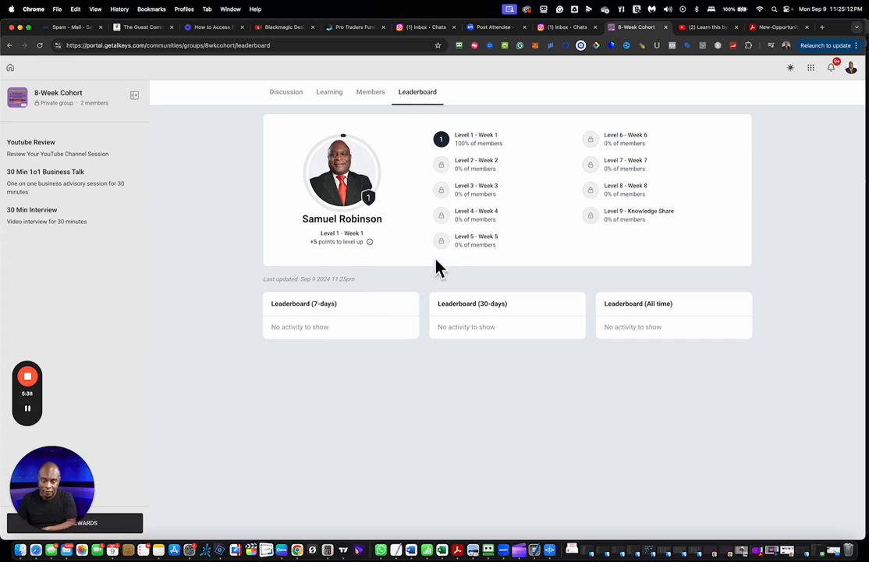
pyautogui.moveTo(361, 254)
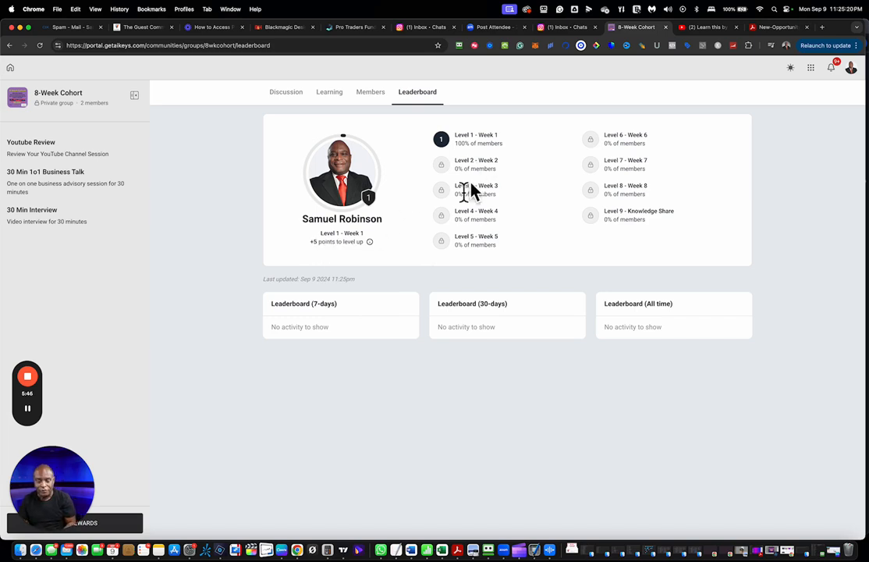
pyautogui.moveTo(352, 168)
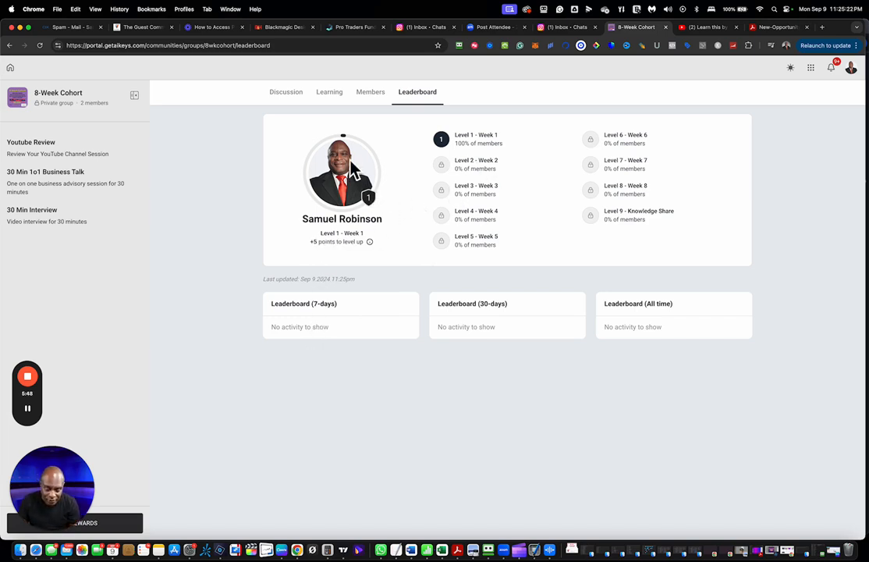
pyautogui.click(328, 91)
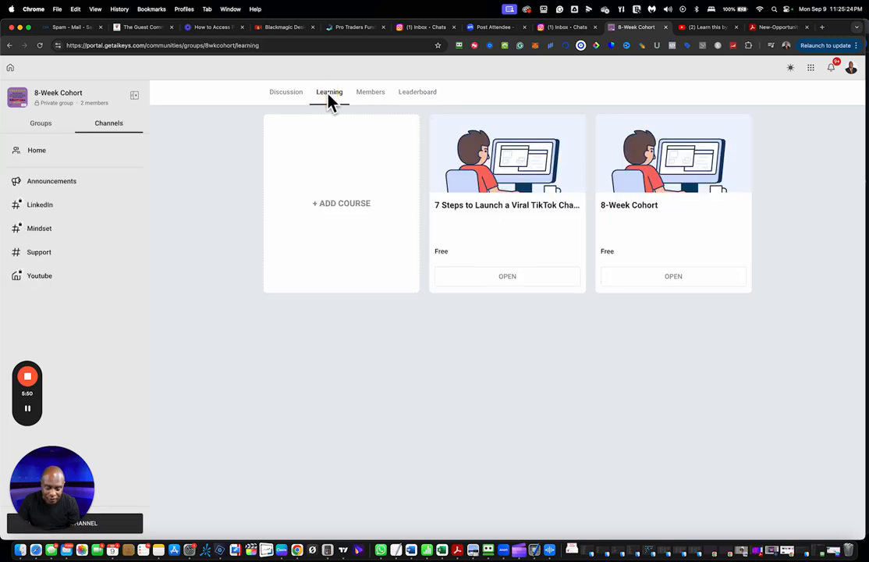
pyautogui.click(286, 91)
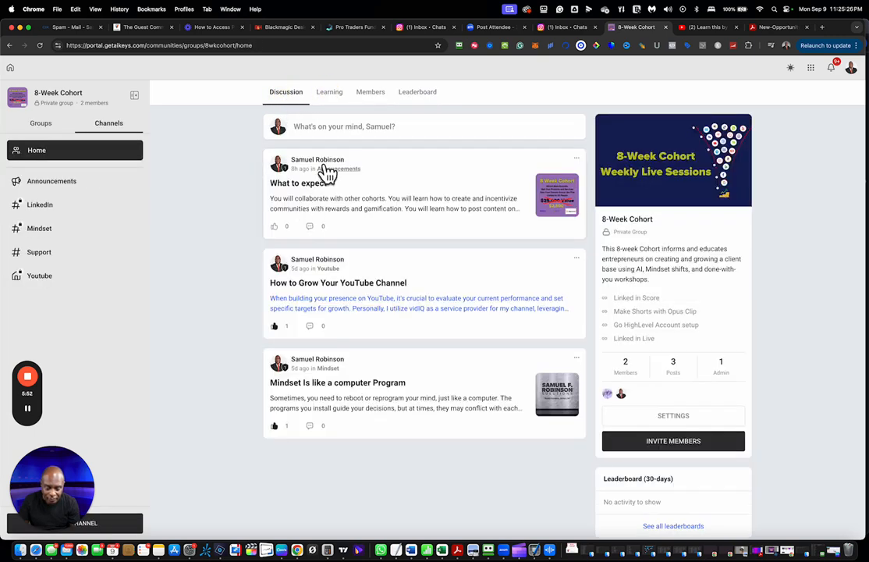
# Start a new group post and set its channel to Mindset
pyautogui.click(343, 126)
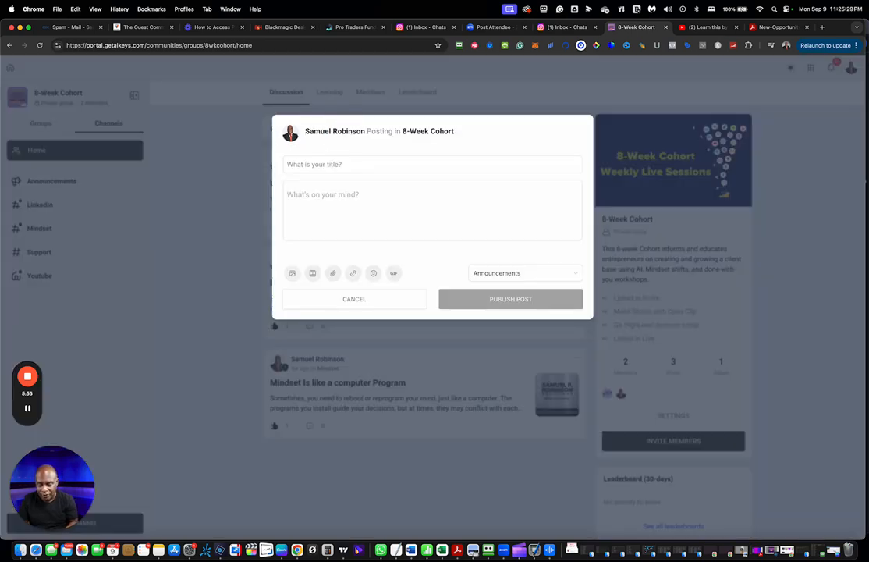
pyautogui.moveTo(456, 243)
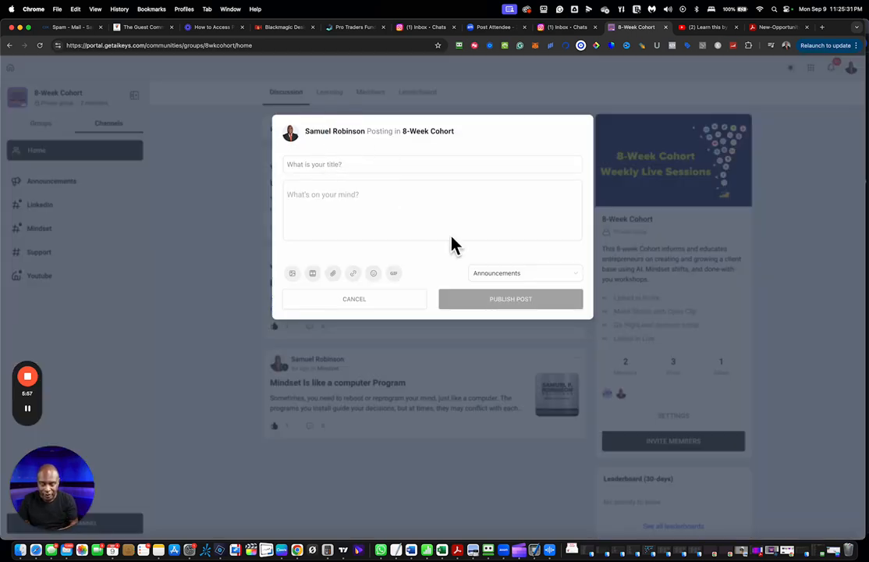
pyautogui.click(523, 273)
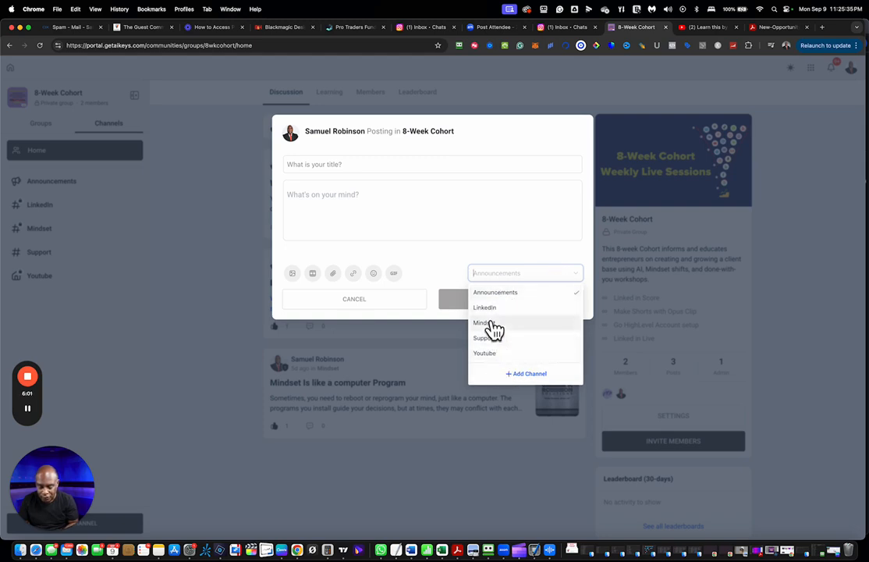
pyautogui.click(484, 322)
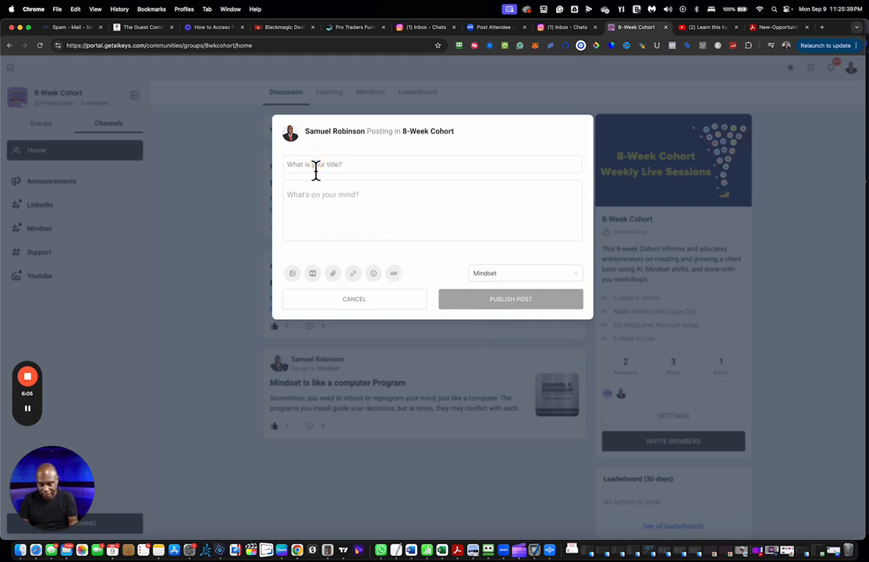
# Enter the title 'Your is like a parachute' and a body saying it only works when open
pyautogui.write('Your')
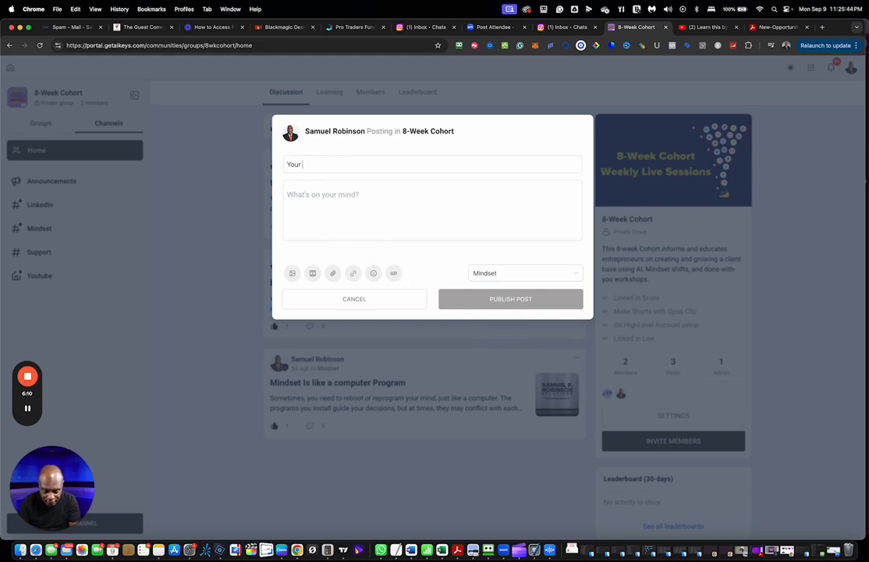
pyautogui.write('is like a')
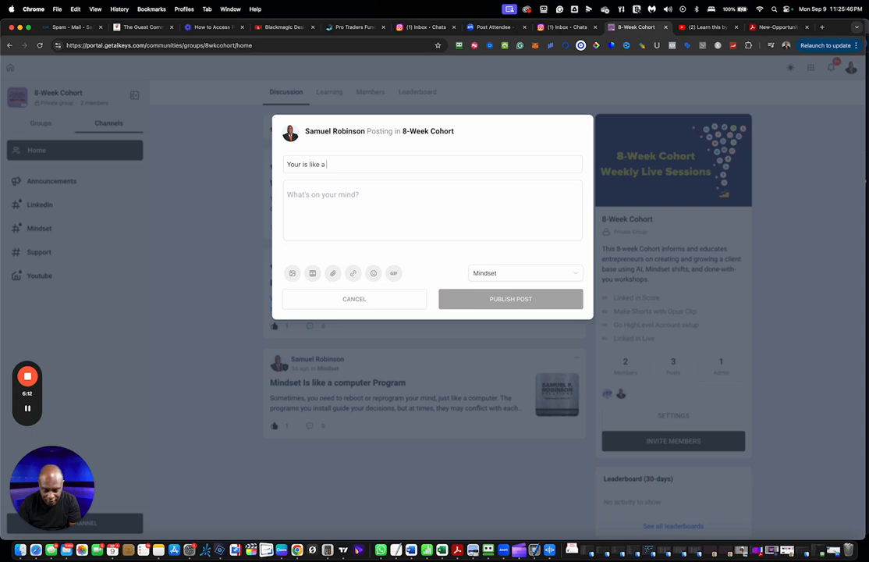
pyautogui.write('parachute')
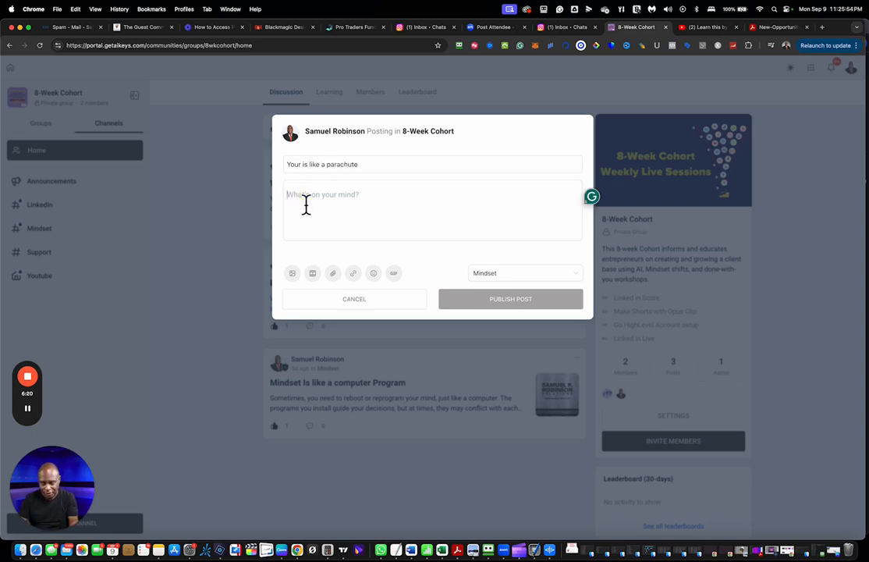
pyautogui.write('It one')
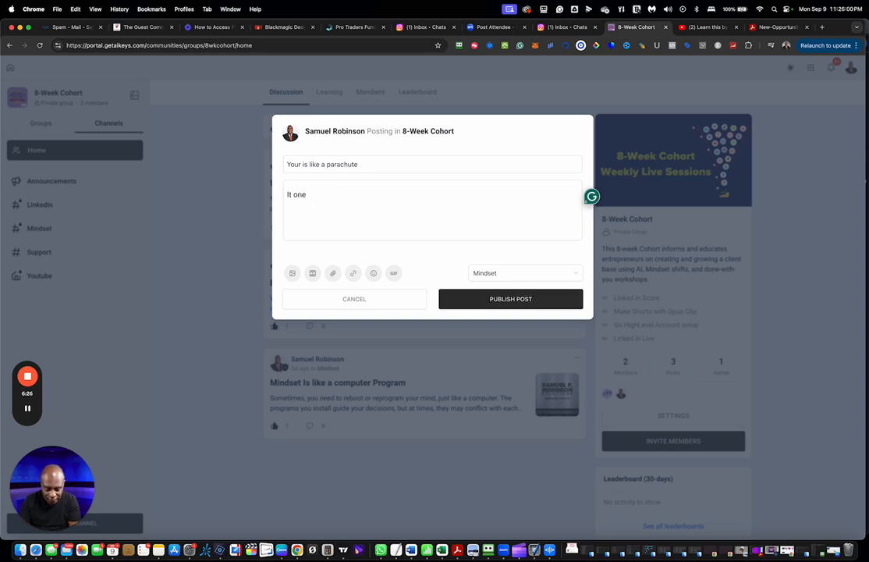
pyautogui.write('only works when it')
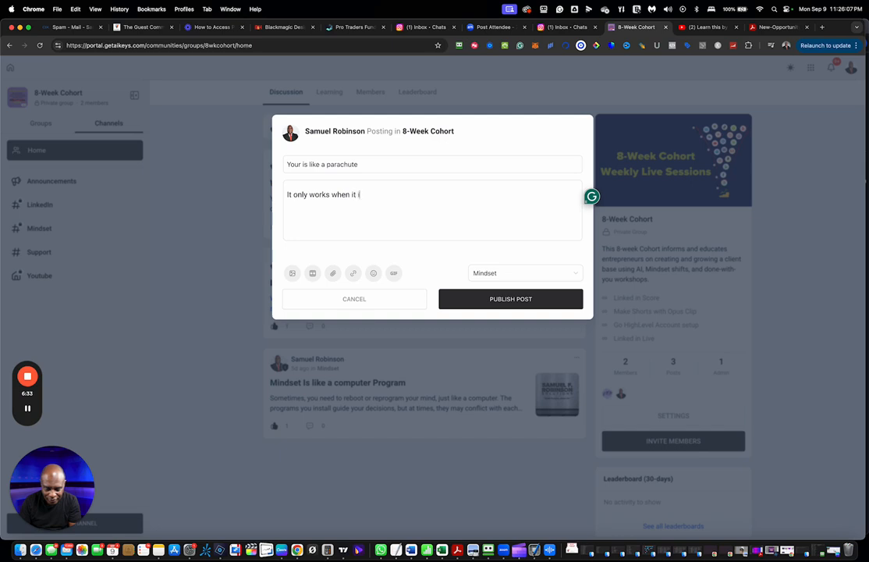
pyautogui.write('is op')
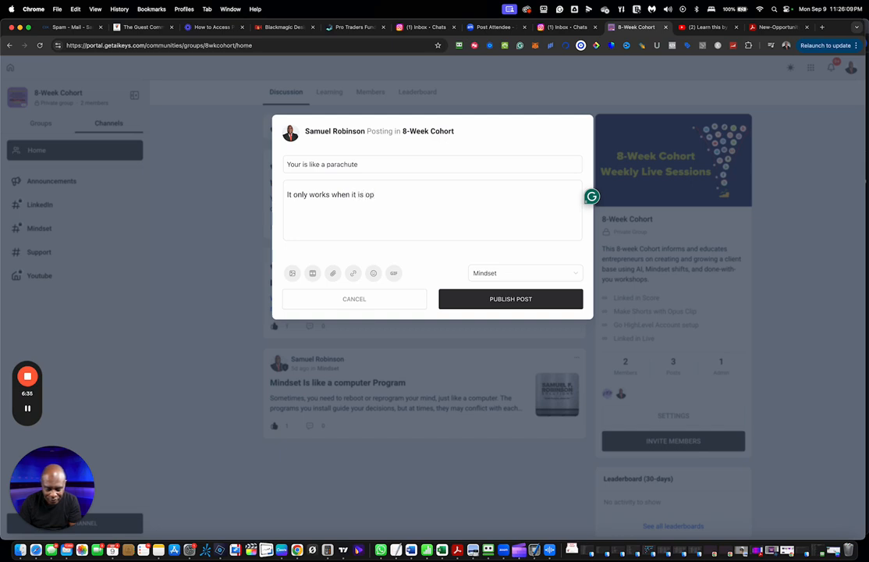
pyautogui.write('en')
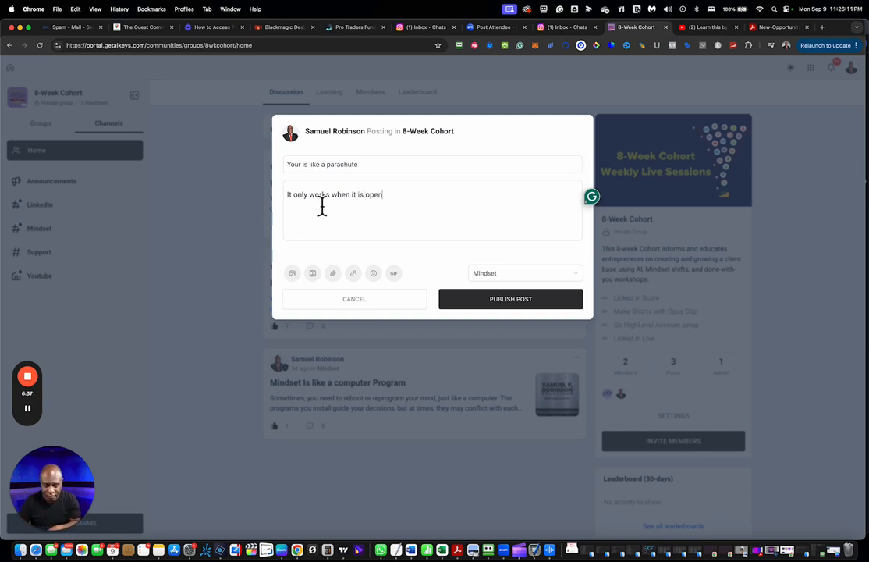
pyautogui.moveTo(353, 273)
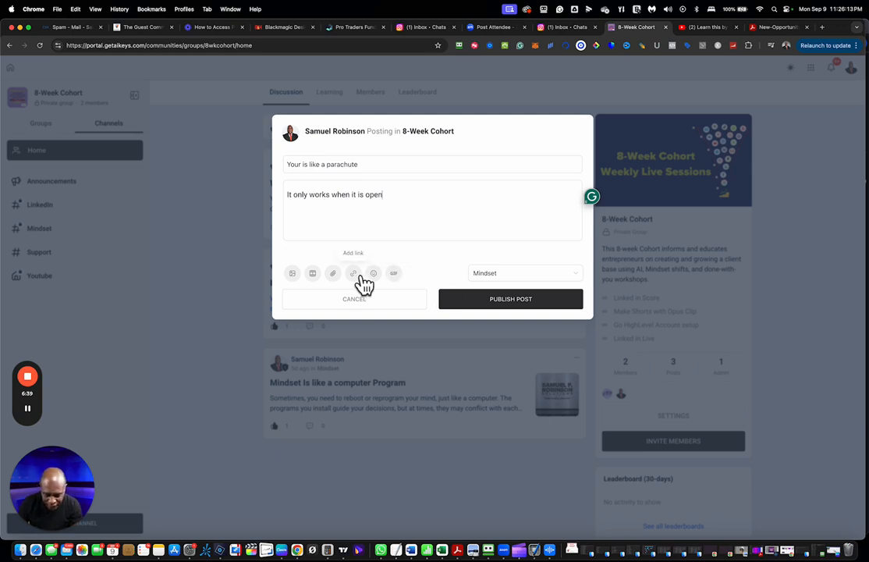
# Add a smiley to the end of the body and publish the post
pyautogui.click(373, 273)
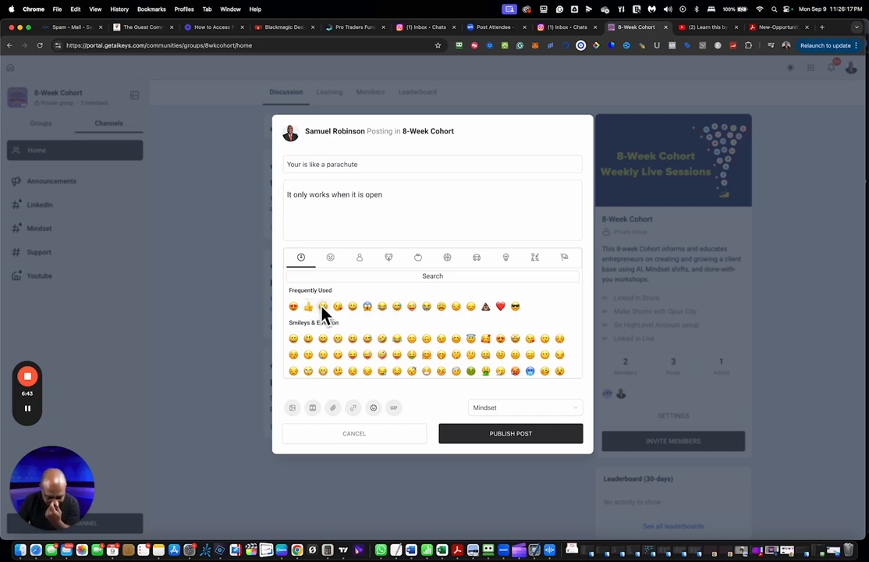
pyautogui.click(323, 306)
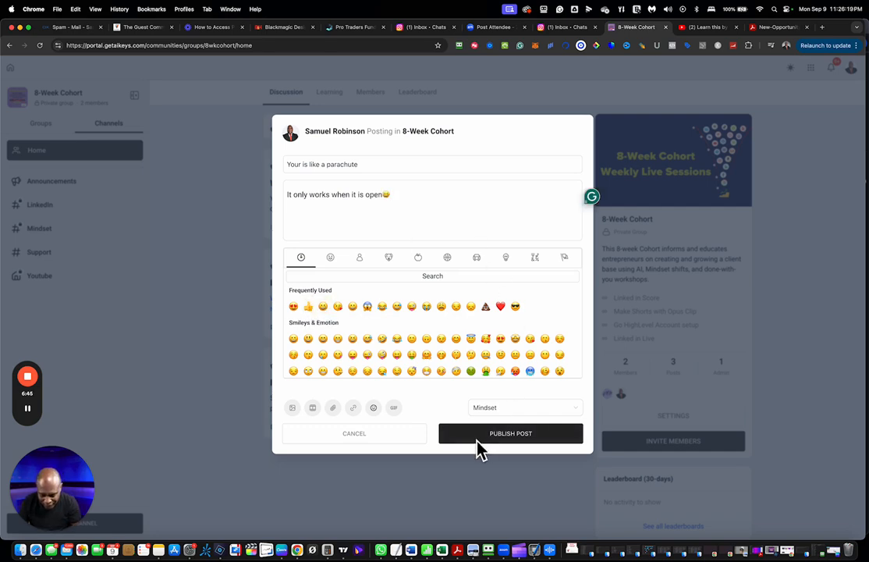
pyautogui.moveTo(292, 407)
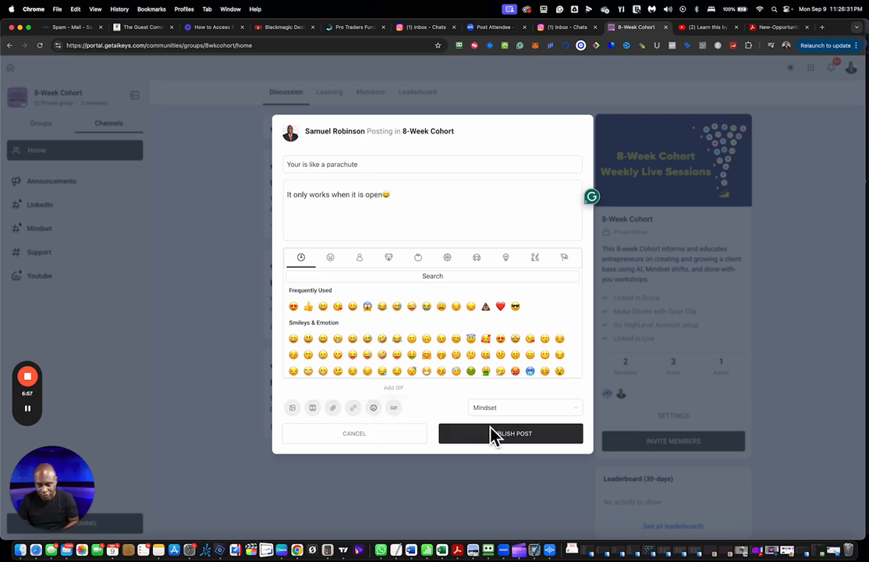
pyautogui.click(510, 433)
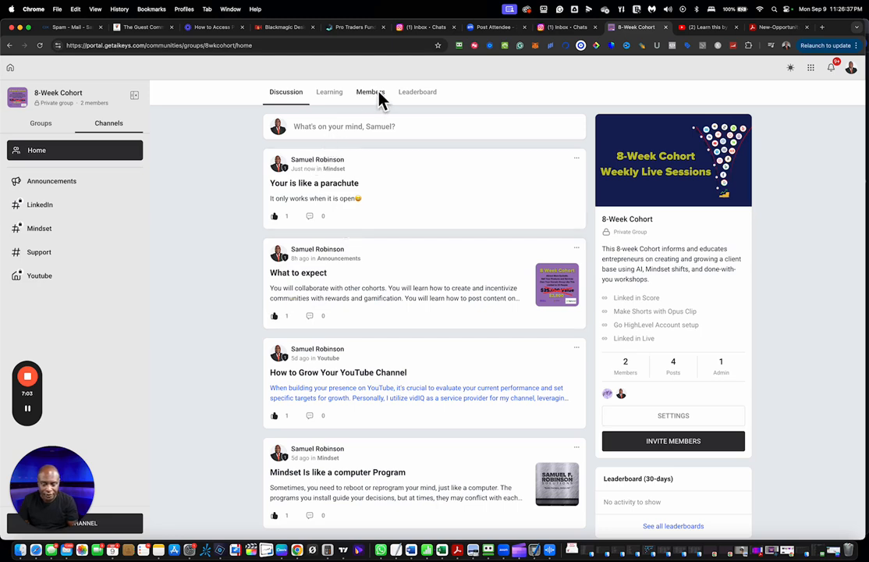
# Revisit the 8-Week Cohort leaderboard, then move from its Discussion feed to The Guest Community
pyautogui.click(417, 91)
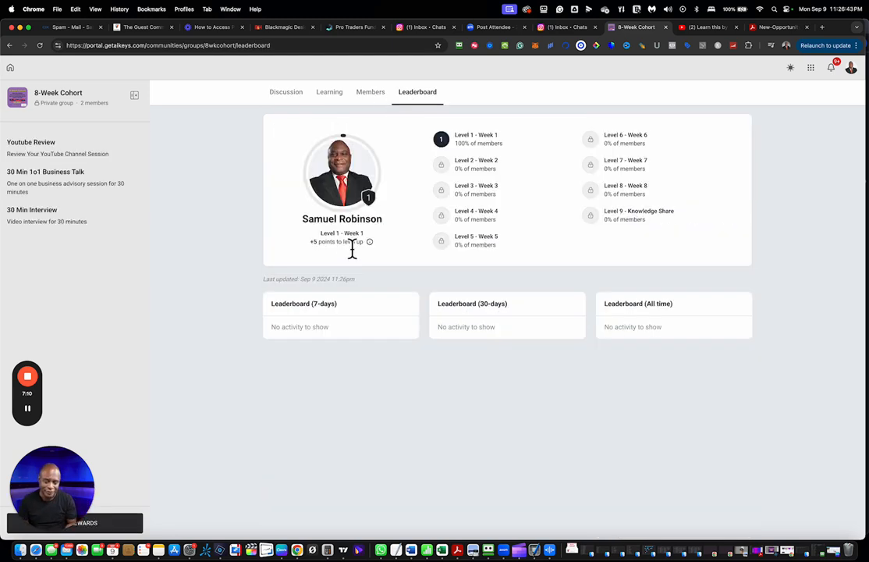
pyautogui.moveTo(27, 113)
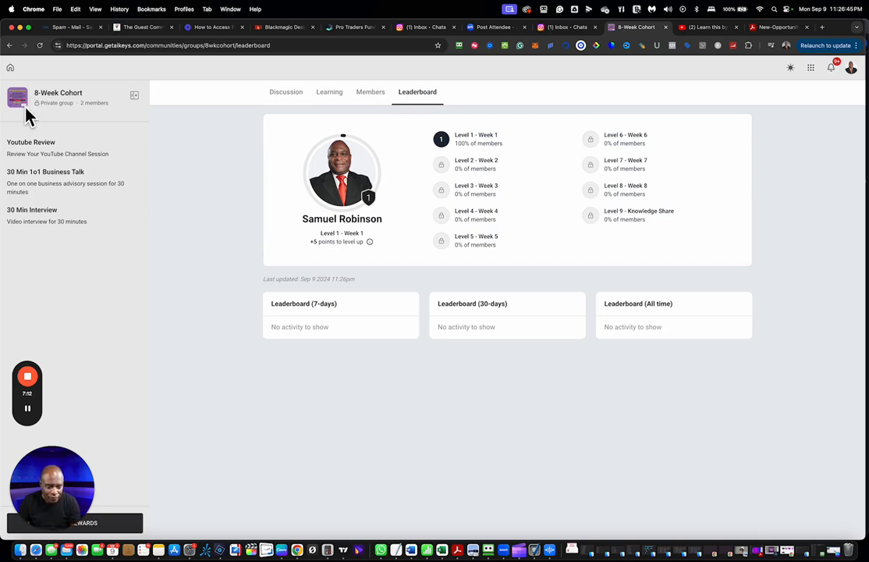
pyautogui.click(285, 91)
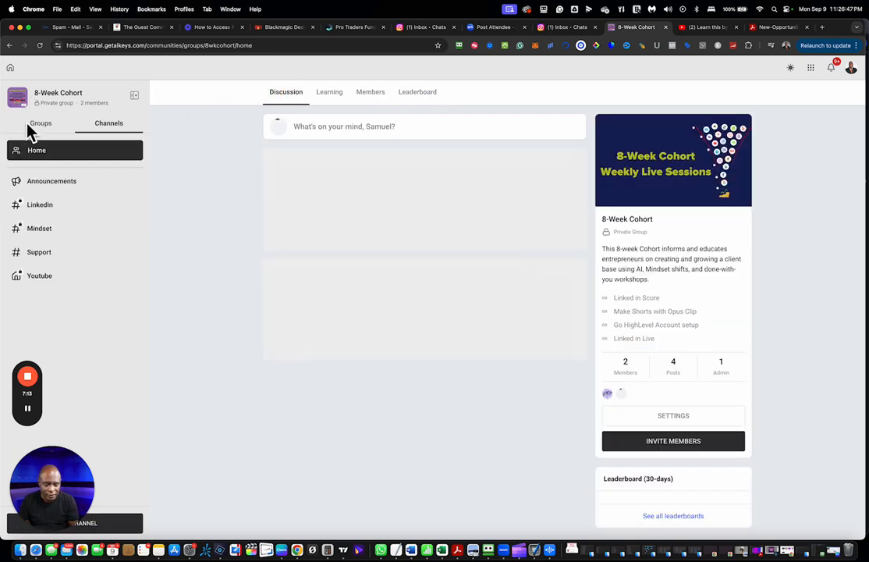
pyautogui.click(41, 124)
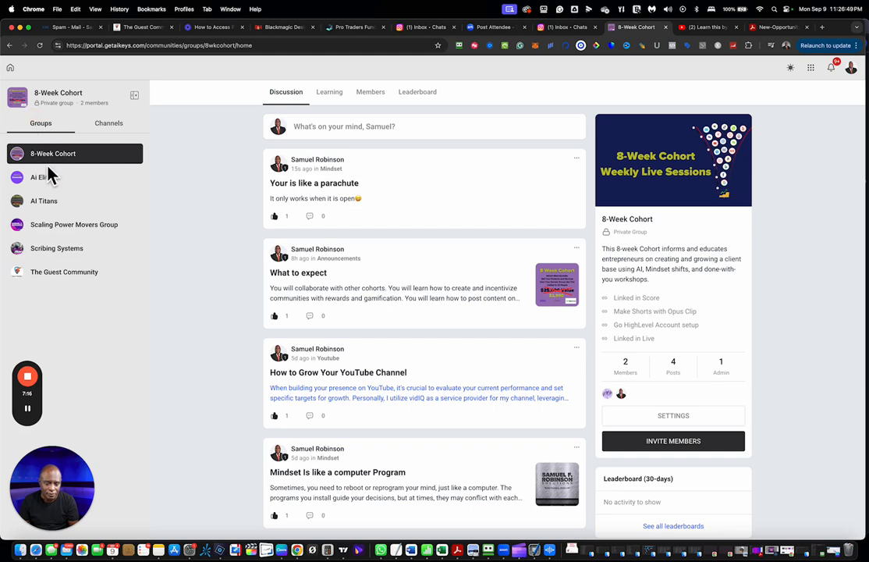
pyautogui.moveTo(64, 272)
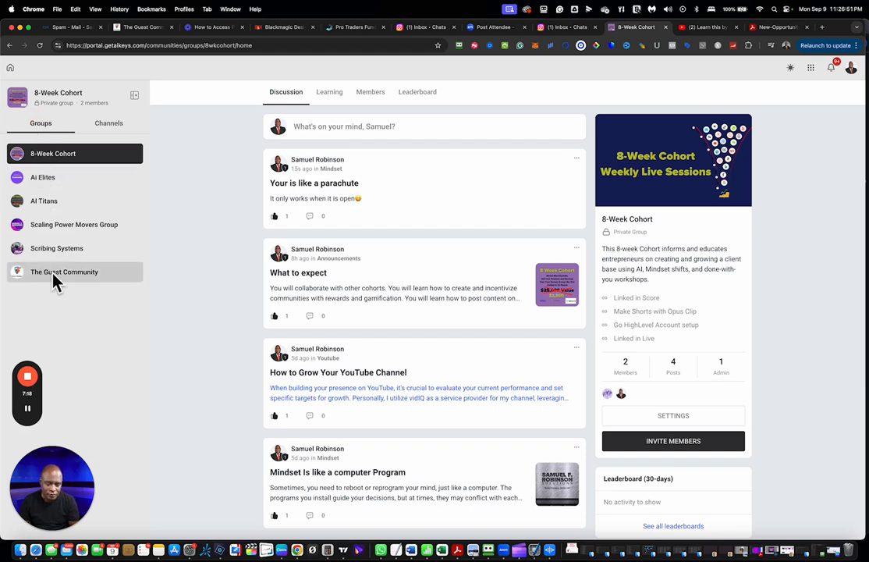
pyautogui.click(64, 272)
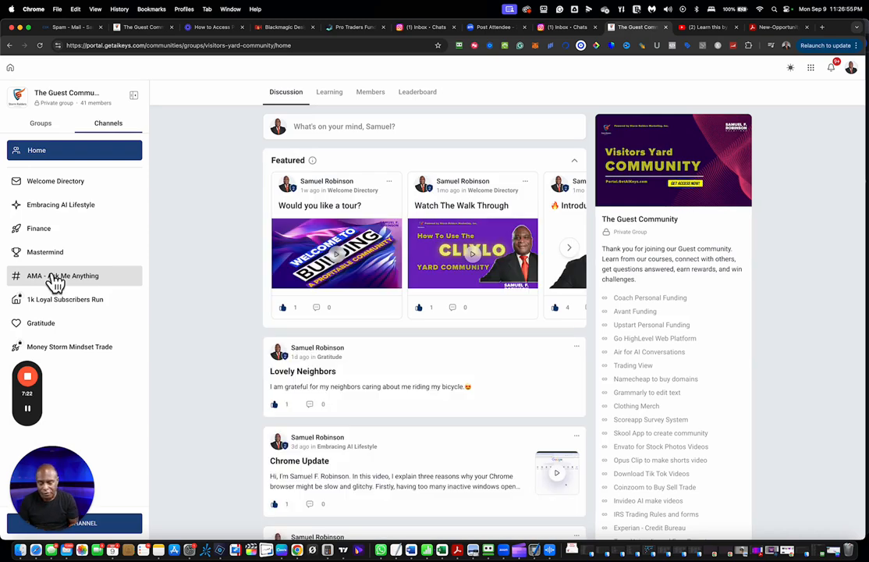
# Scroll The Guest Community posts, then view member levels and 7-day, 30-day, all-time rankings
pyautogui.scroll(-3)
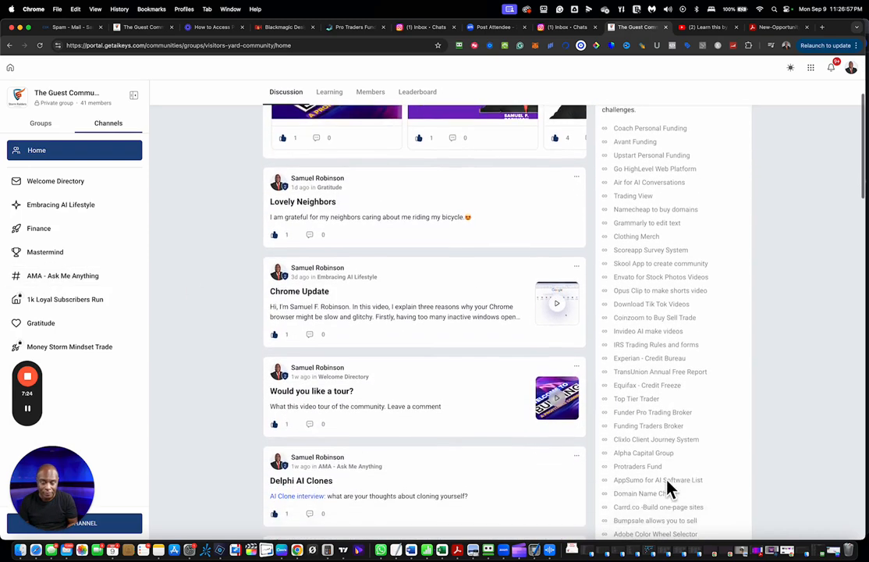
pyautogui.scroll(-3)
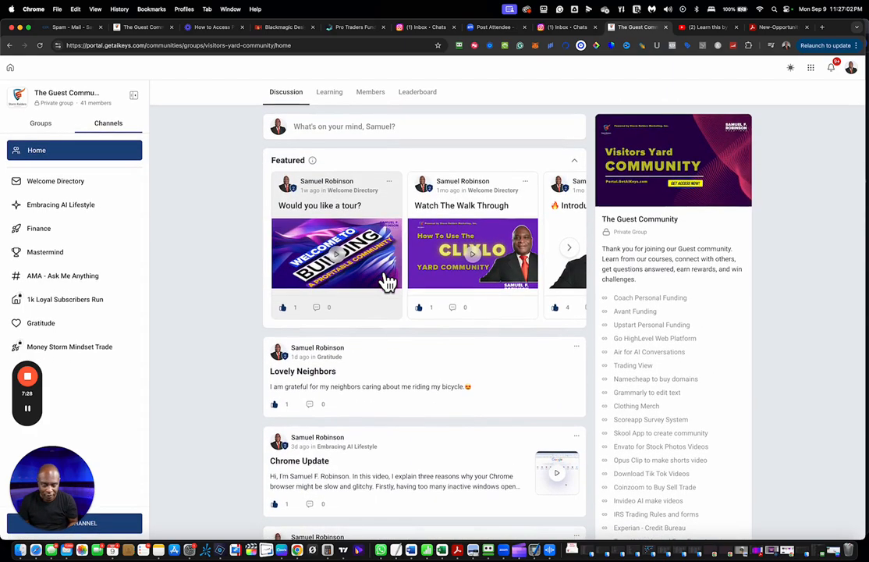
pyautogui.scroll(-3)
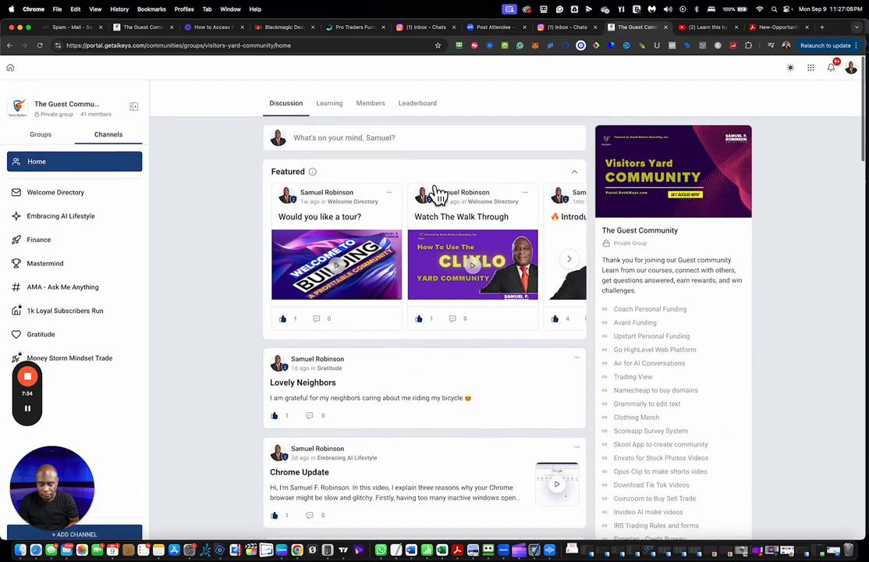
pyautogui.click(417, 102)
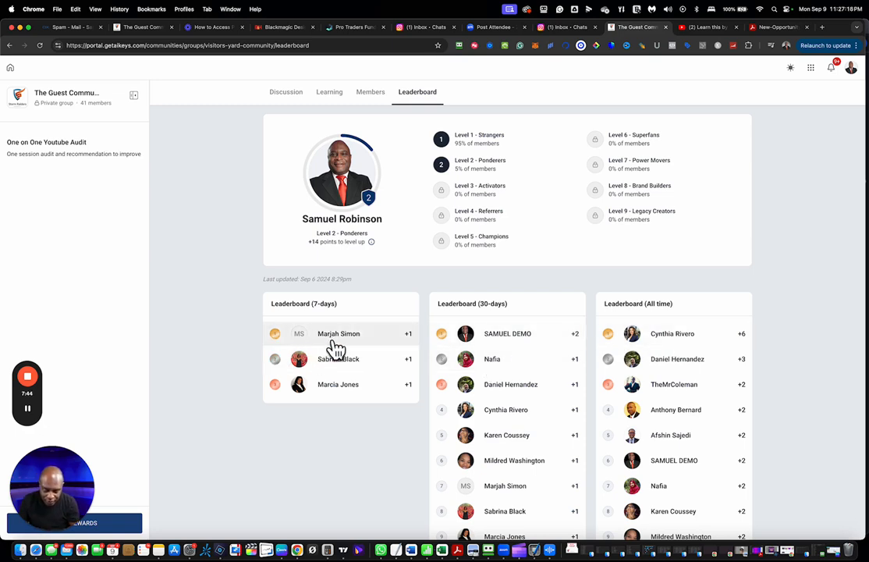
pyautogui.moveTo(348, 353)
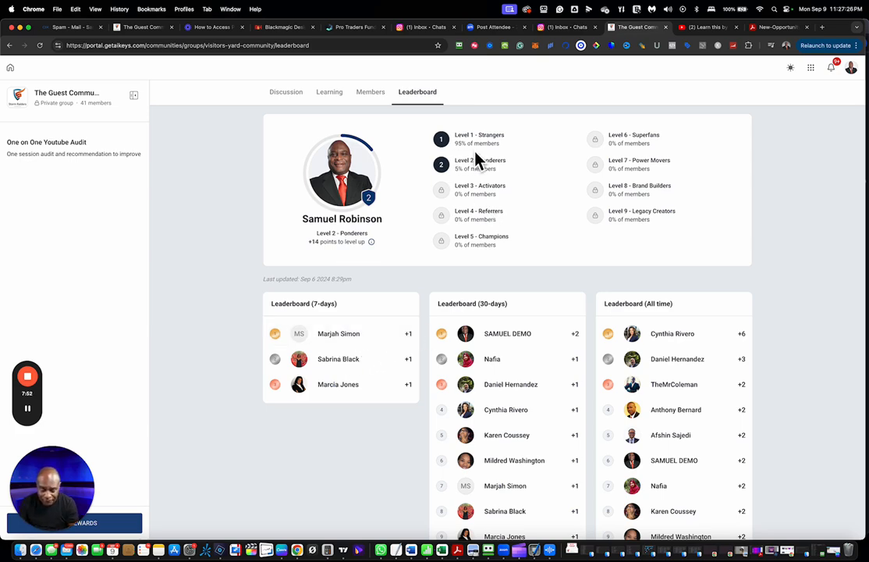
# Return to The Guest Community Discussion feed and scroll down to member stats and 30-day leaderboard
pyautogui.click(285, 91)
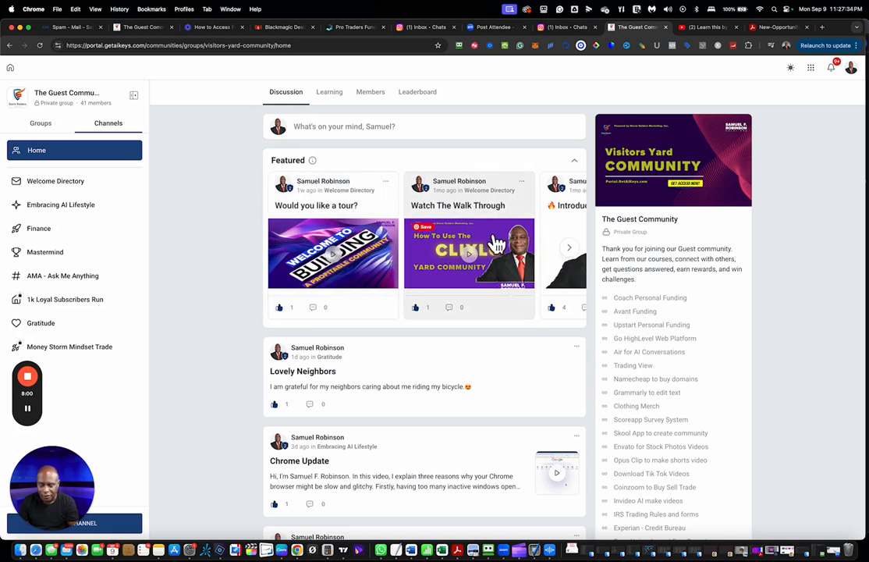
pyautogui.scroll(-3)
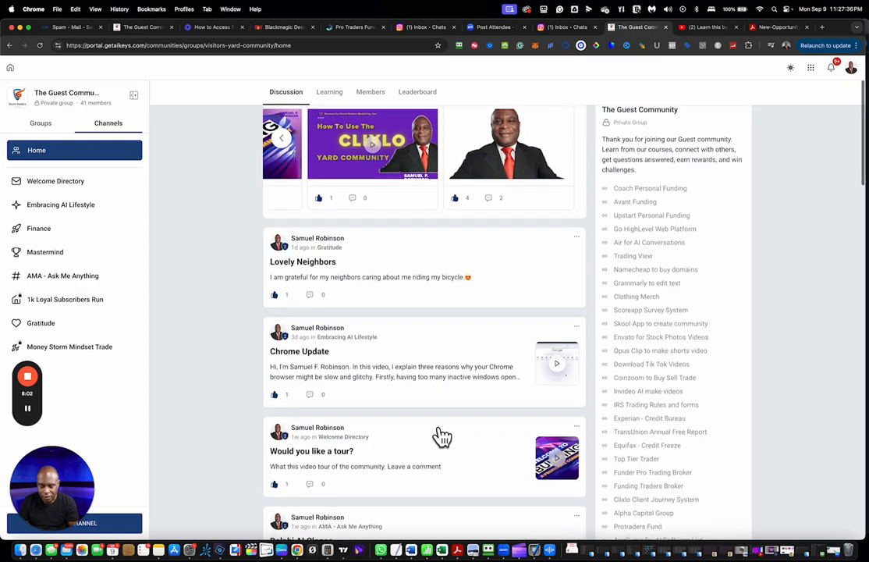
pyautogui.scroll(-3)
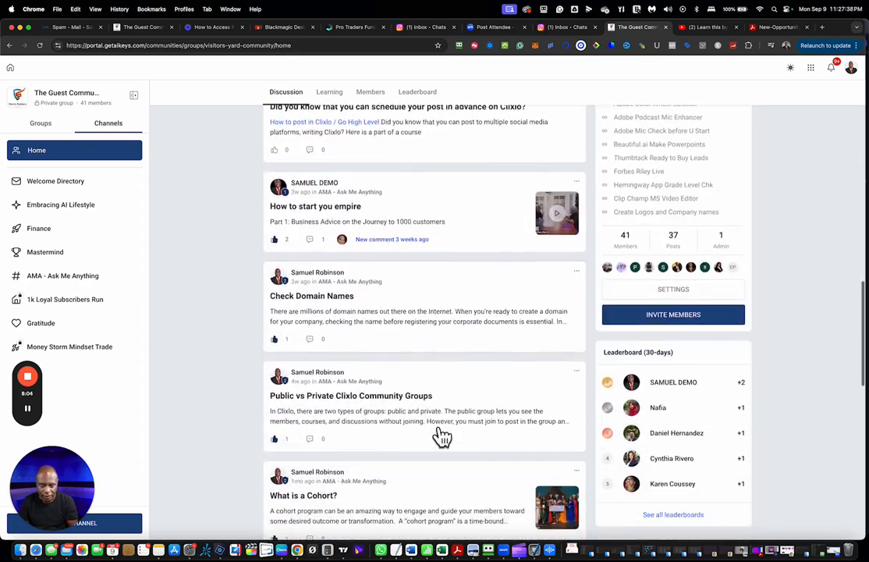
pyautogui.scroll(-3)
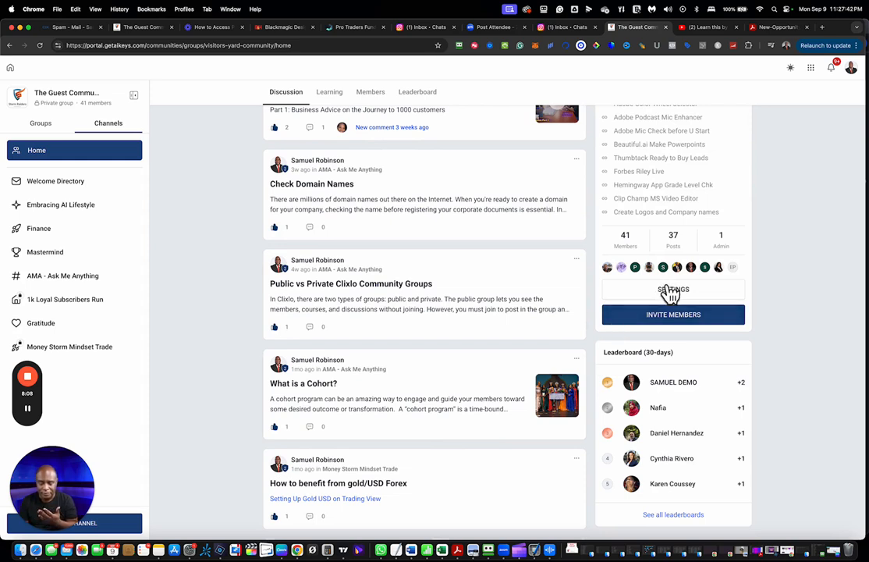
pyautogui.moveTo(550, 302)
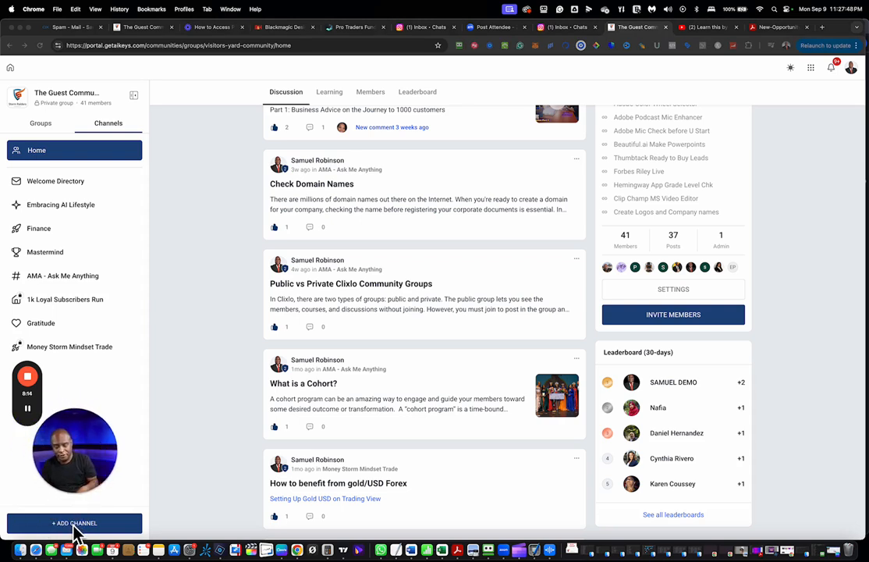
pyautogui.moveTo(302, 337)
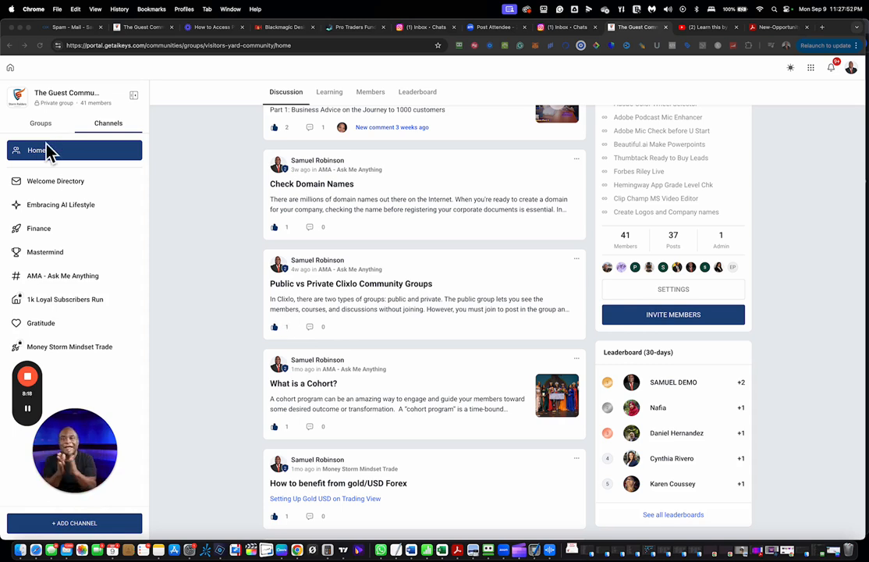
pyautogui.moveTo(846, 181)
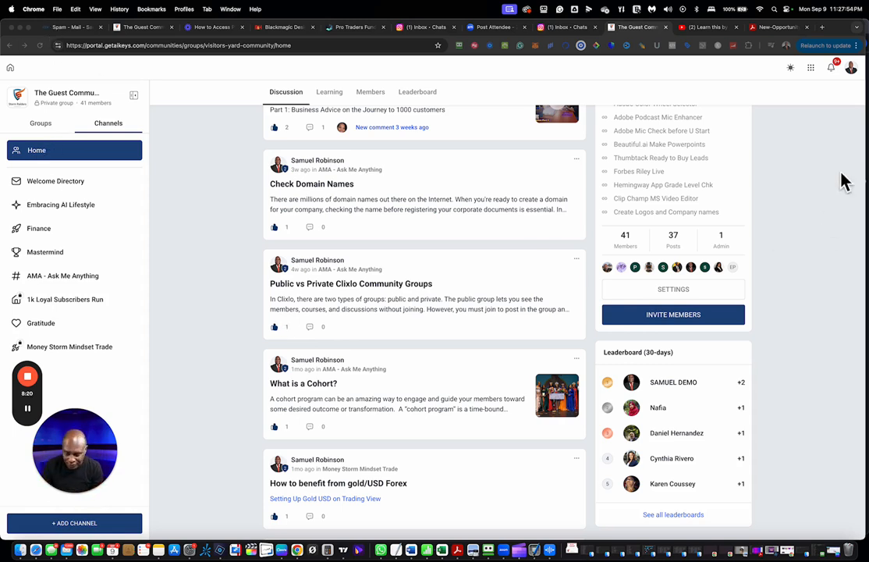
pyautogui.moveTo(790, 67)
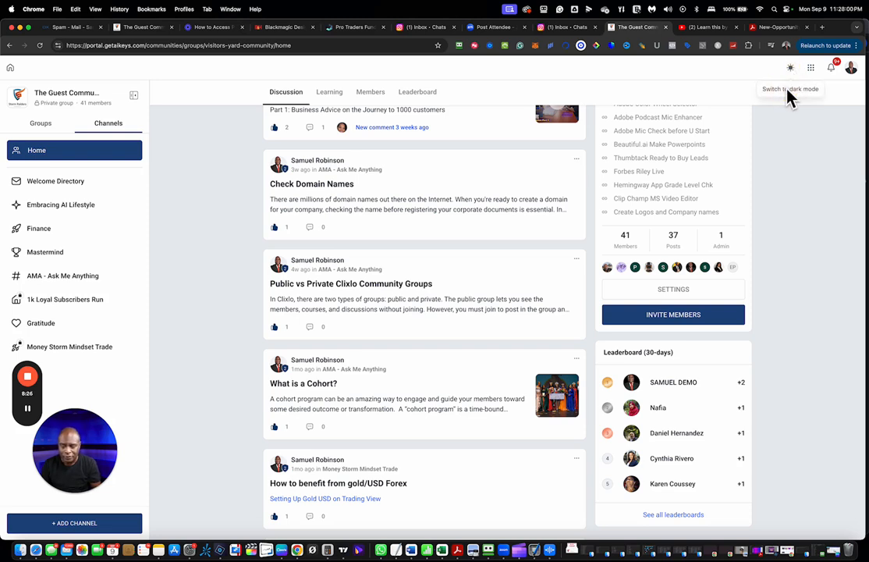
pyautogui.moveTo(773, 97)
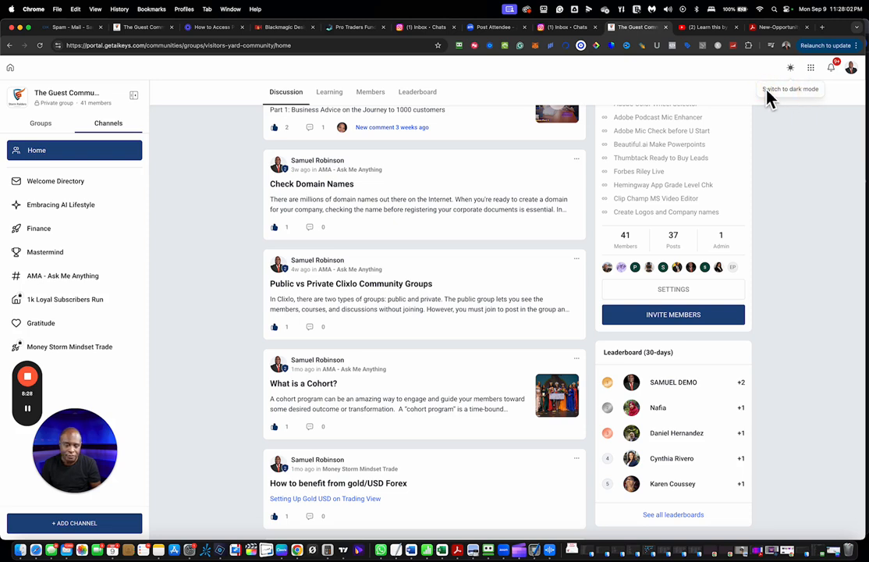
pyautogui.moveTo(812, 67)
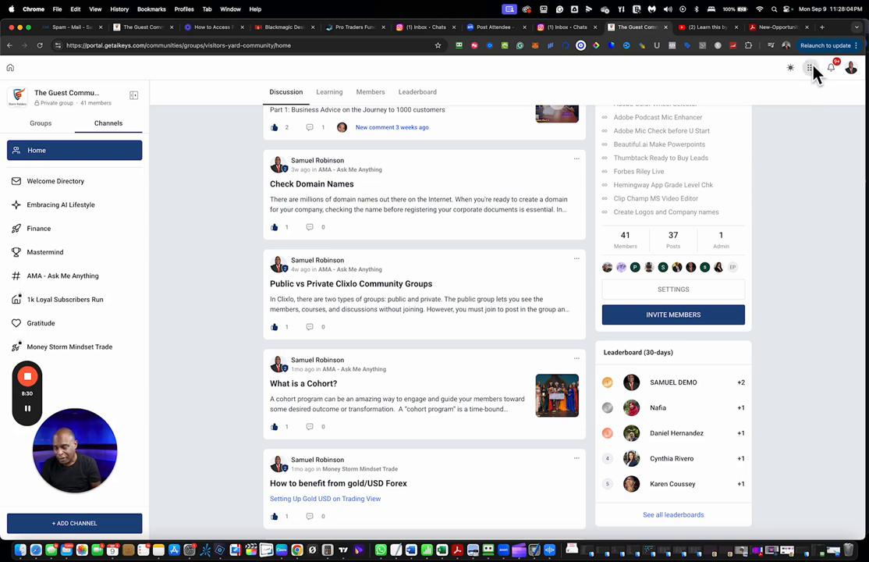
# Show the communities-and-courses links, view The Guest Community's Learning catalog, and open notifications
pyautogui.click(810, 68)
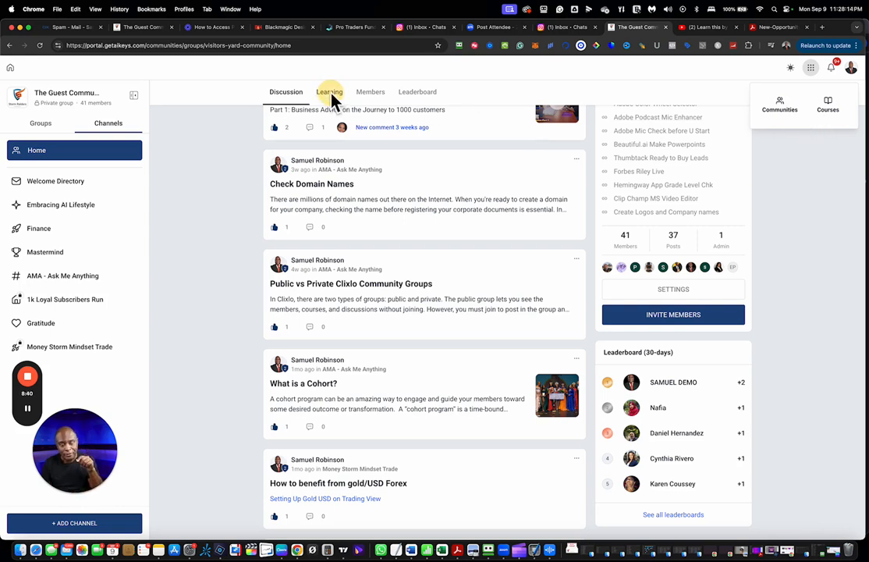
pyautogui.click(329, 91)
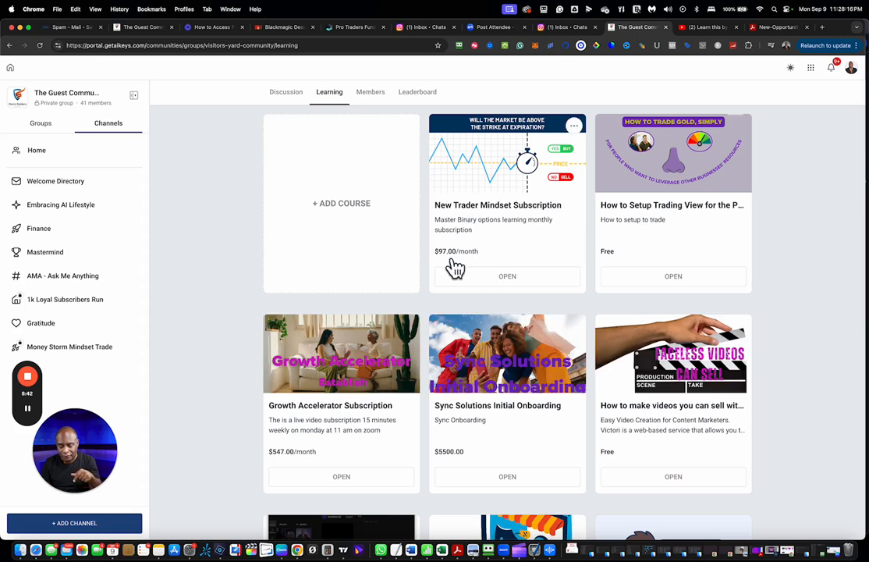
pyautogui.moveTo(636, 282)
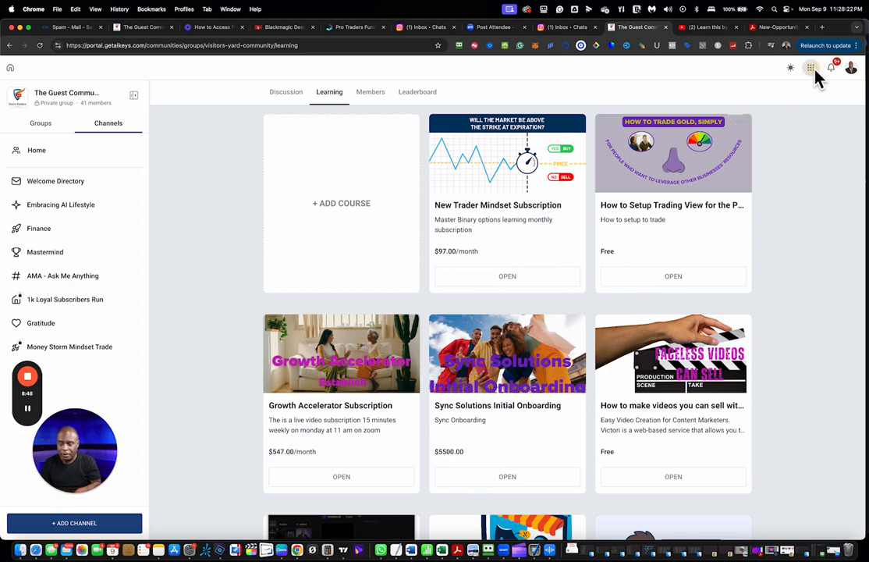
pyautogui.click(831, 68)
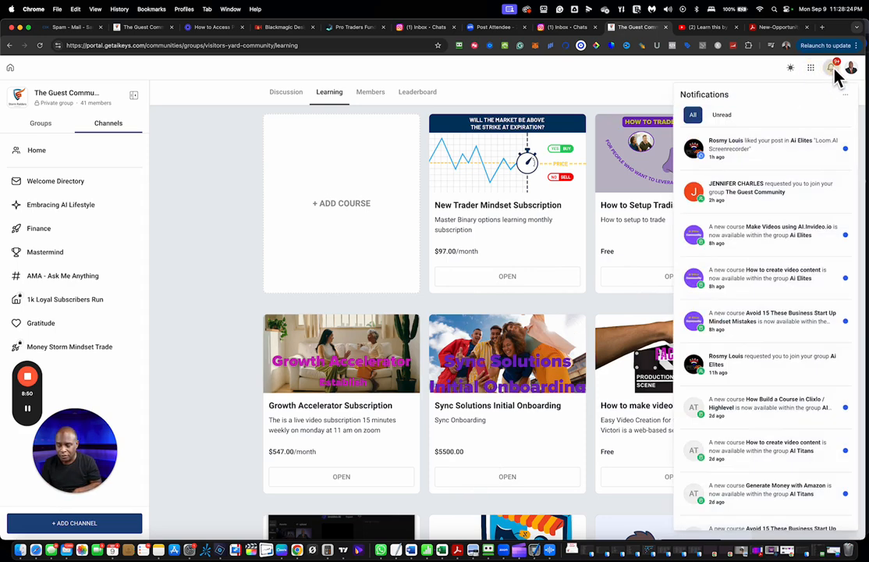
pyautogui.moveTo(771, 322)
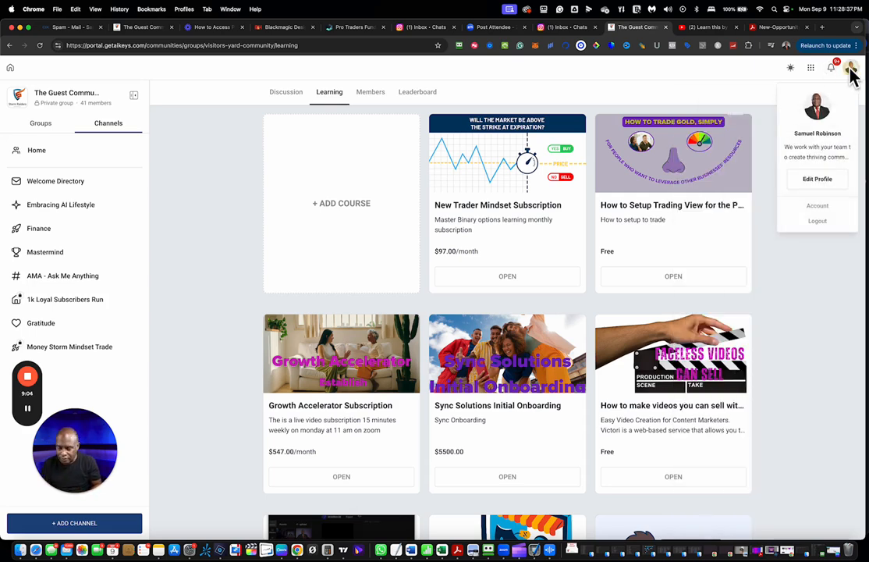
pyautogui.moveTo(798, 194)
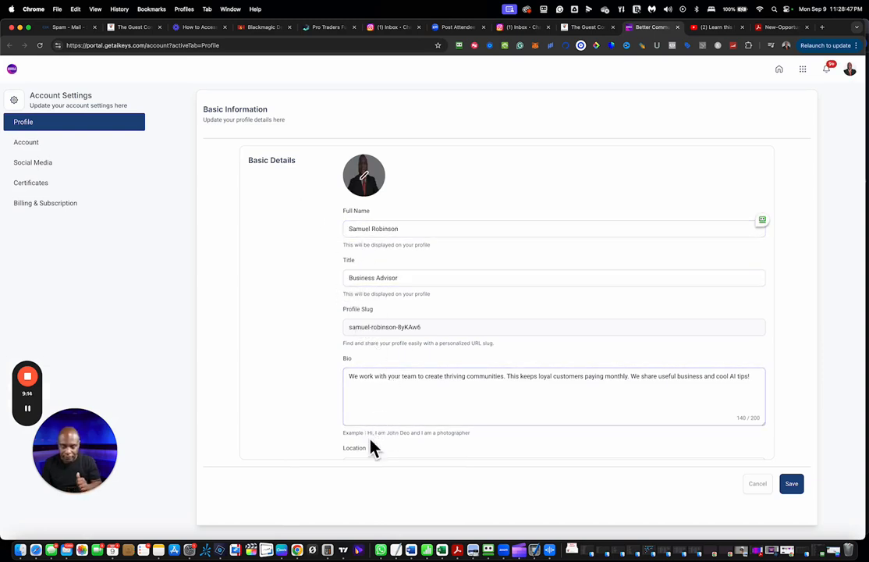
# Tour the Account, Social Media and Certificates settings, then return to the Profile tab
pyautogui.scroll(-3)
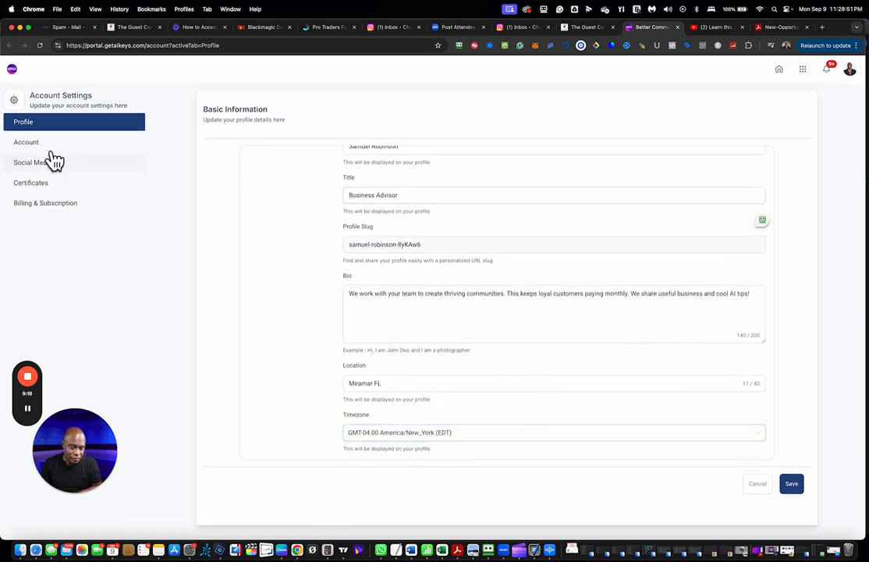
pyautogui.click(26, 142)
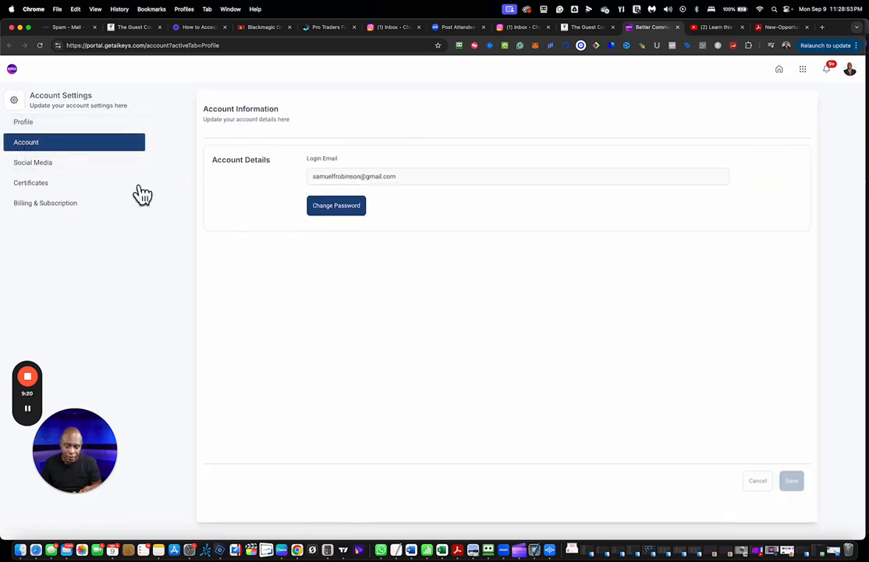
pyautogui.click(32, 163)
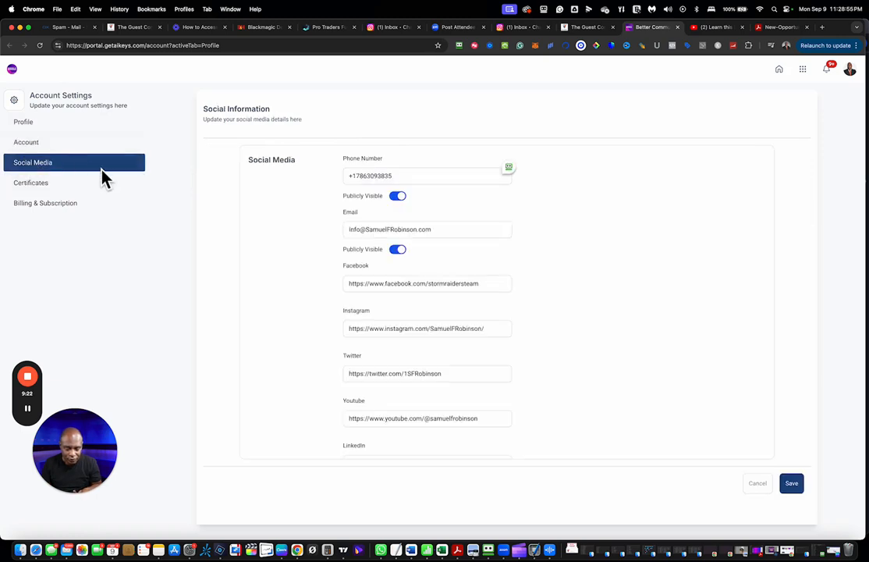
pyautogui.moveTo(66, 230)
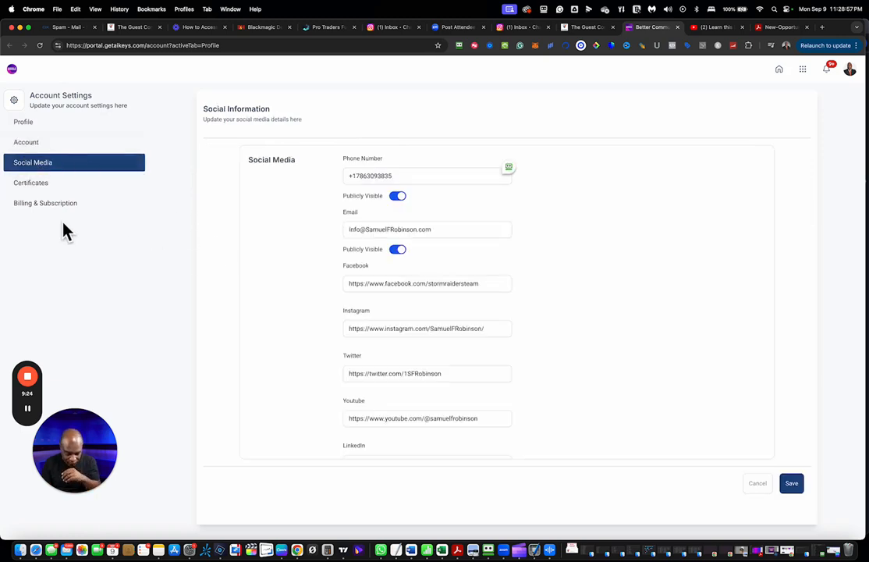
pyautogui.scroll(-3)
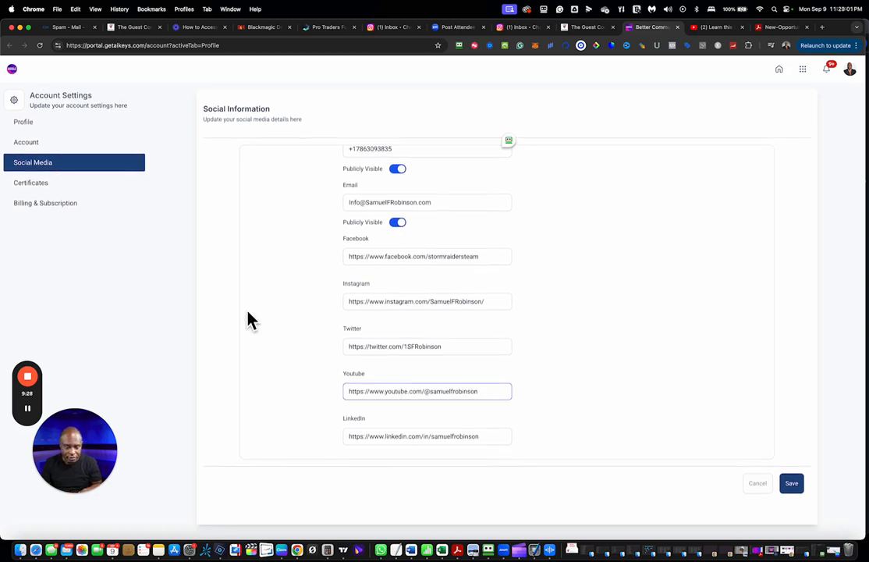
pyautogui.click(30, 182)
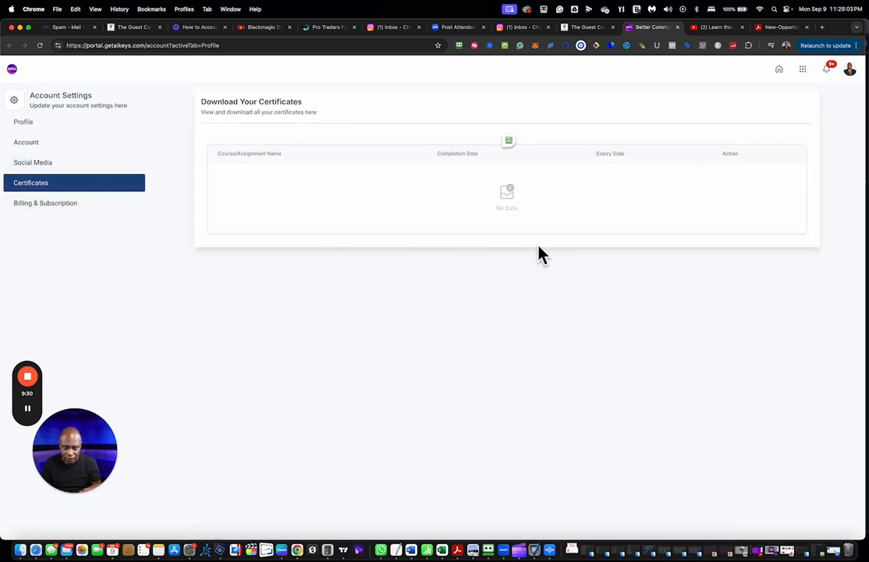
pyautogui.moveTo(46, 203)
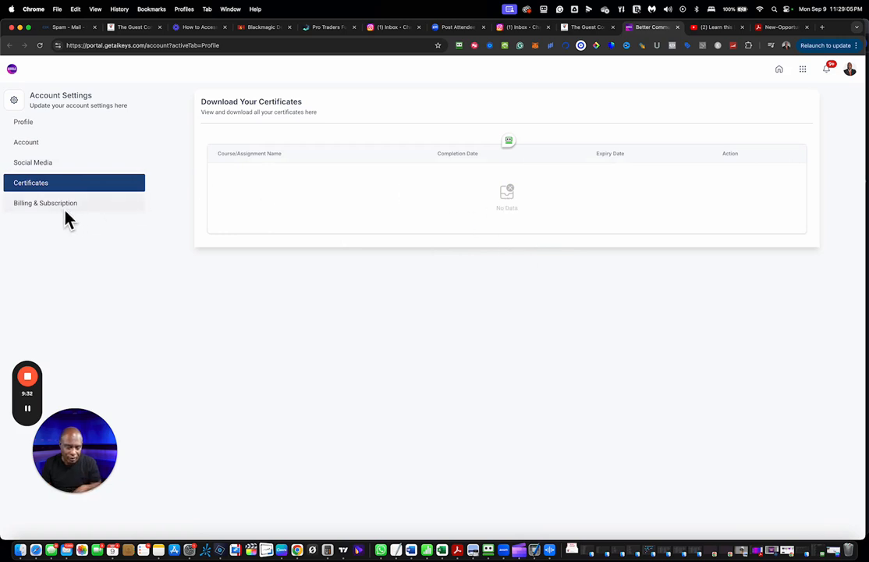
pyautogui.click(23, 121)
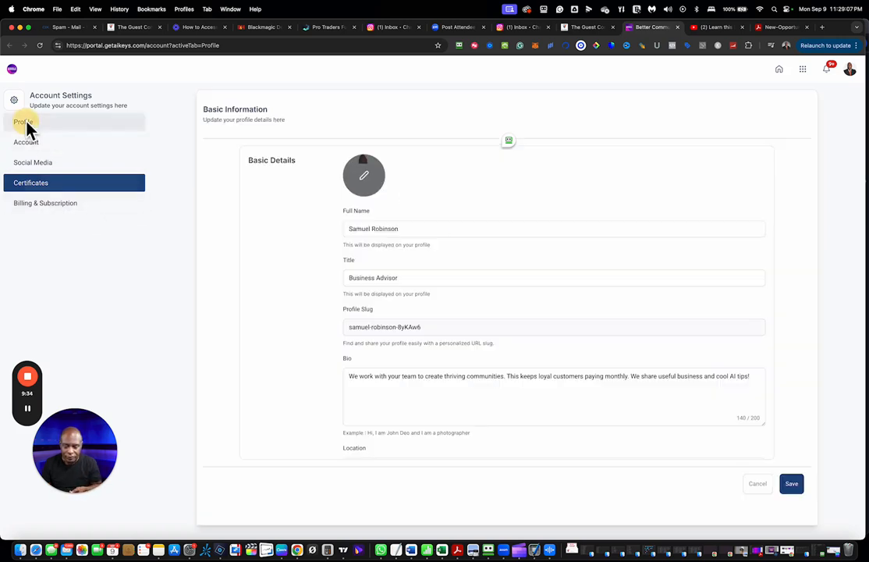
pyautogui.click(24, 121)
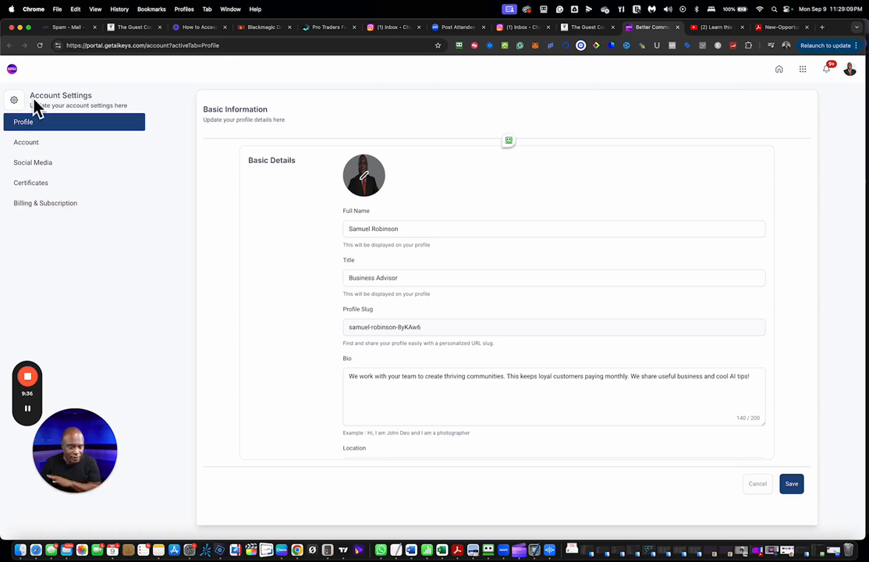
# Open the home dashboard and scroll the welcome card showing 100% profile and one course completed
pyautogui.click(12, 68)
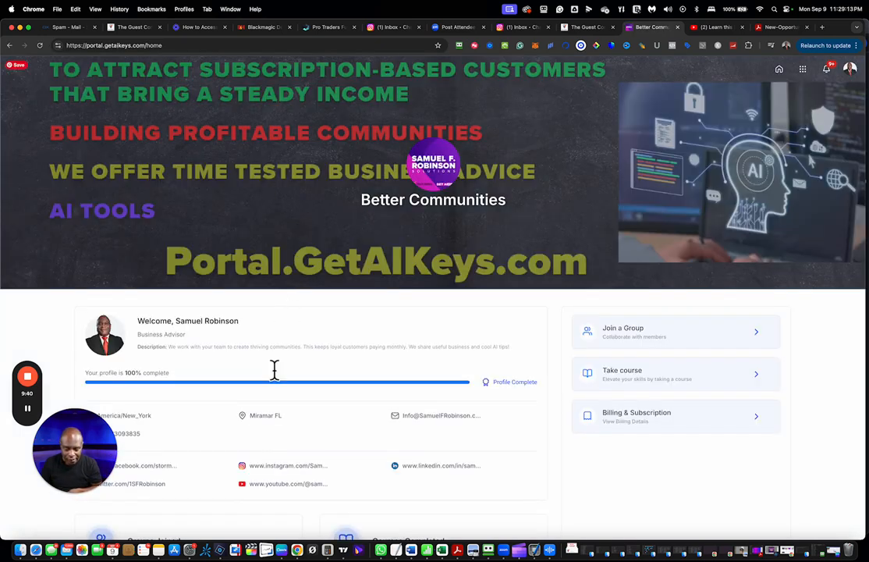
pyautogui.scroll(-3)
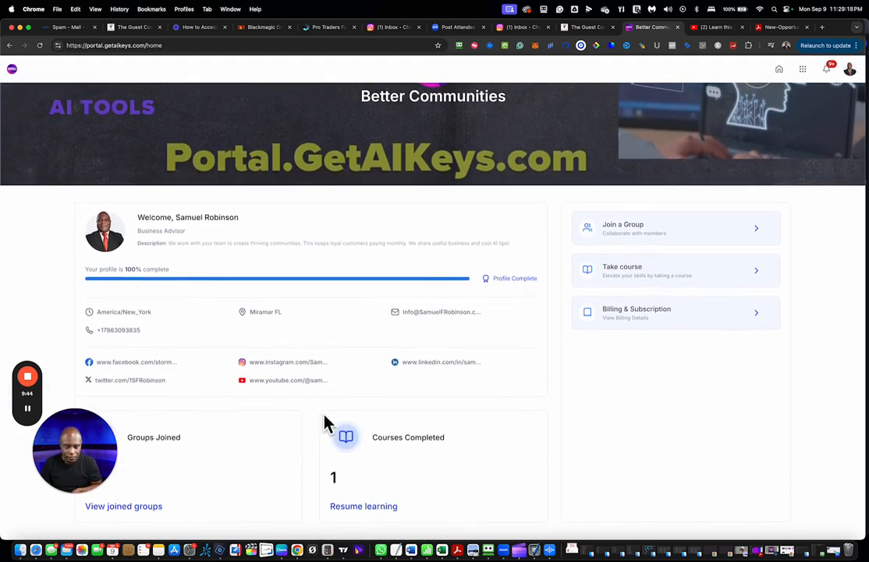
pyautogui.moveTo(295, 478)
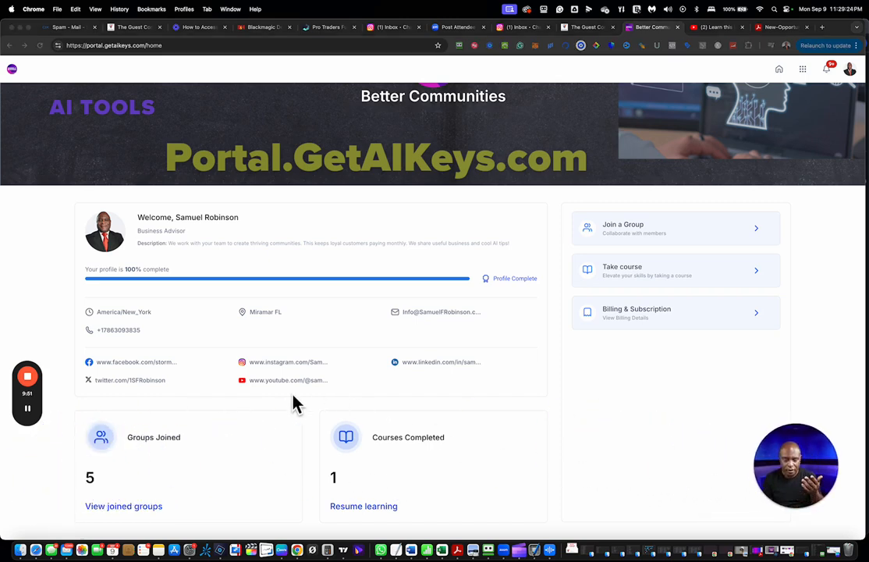
pyautogui.moveTo(360, 284)
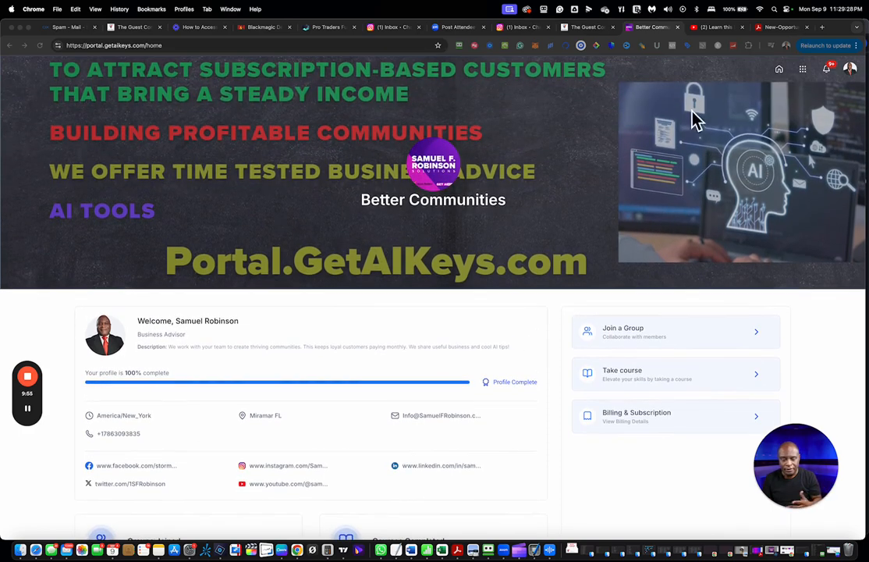
pyautogui.moveTo(792, 128)
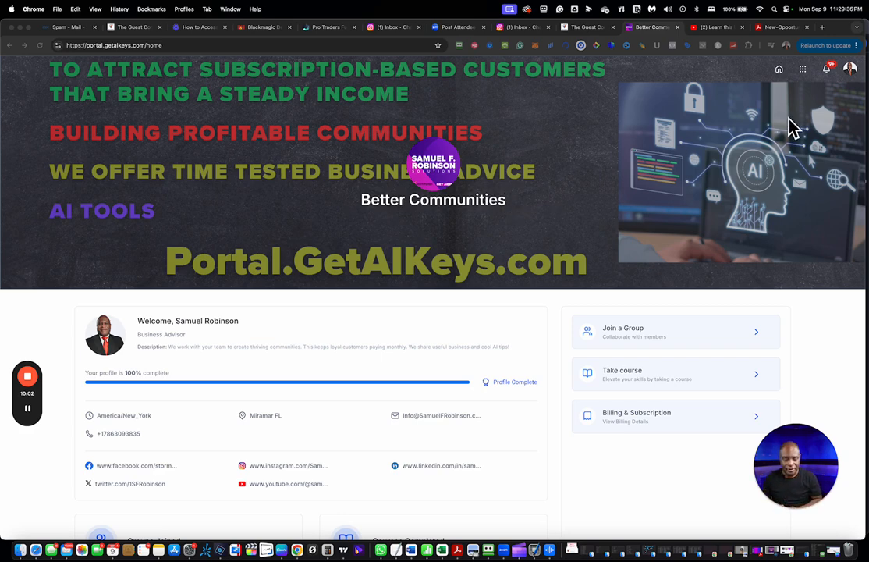
pyautogui.moveTo(240, 274)
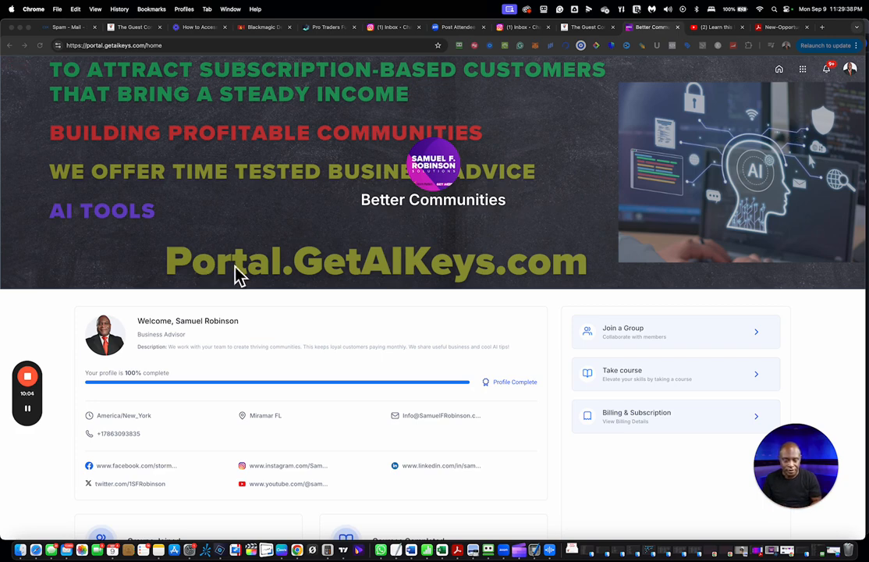
pyautogui.moveTo(486, 269)
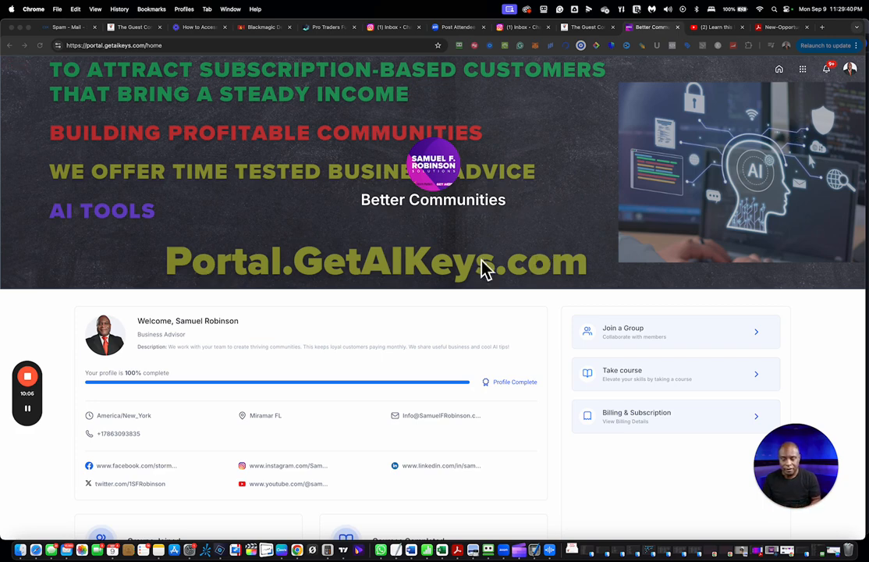
pyautogui.moveTo(355, 291)
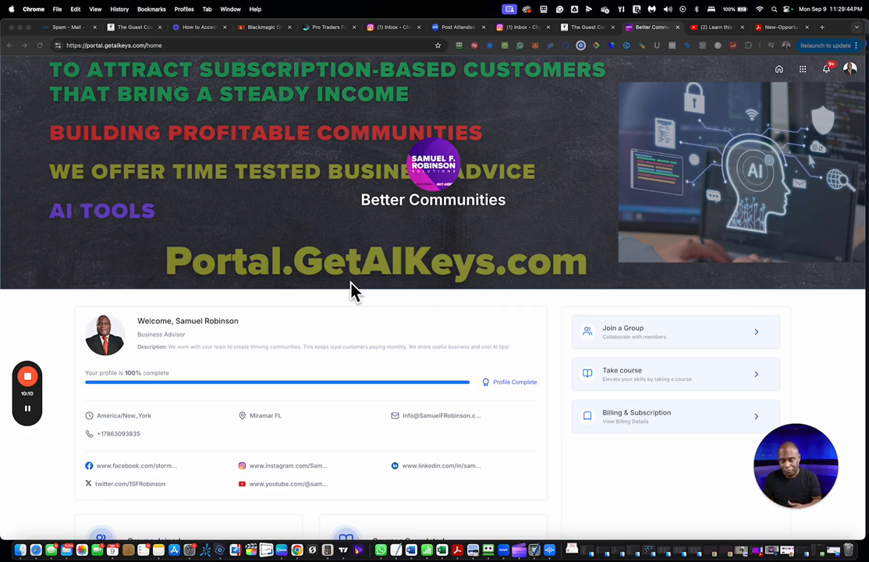
pyautogui.moveTo(281, 144)
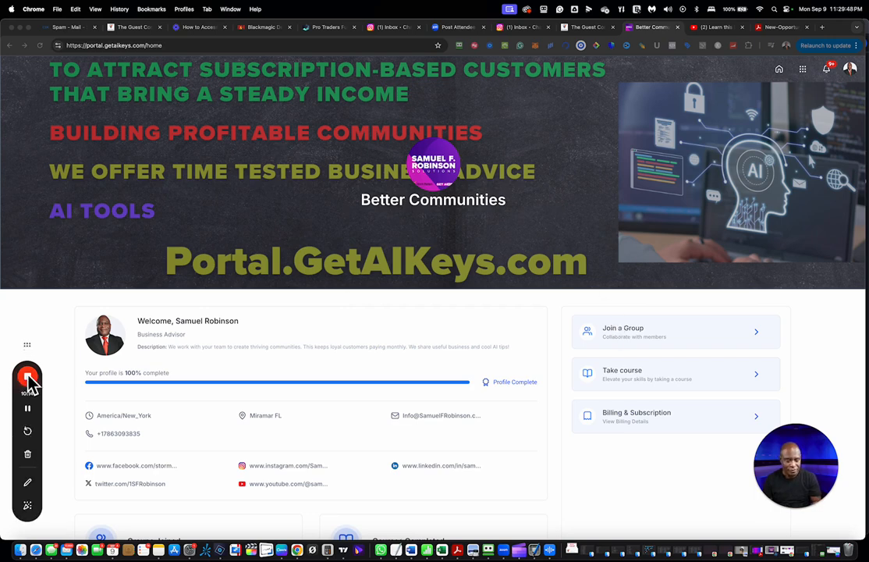
pyautogui.moveTo(27, 377)
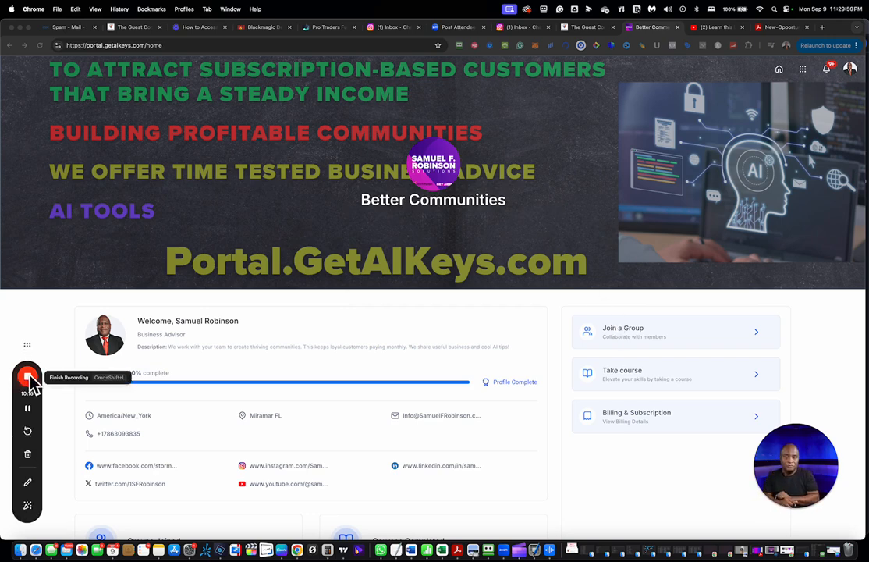